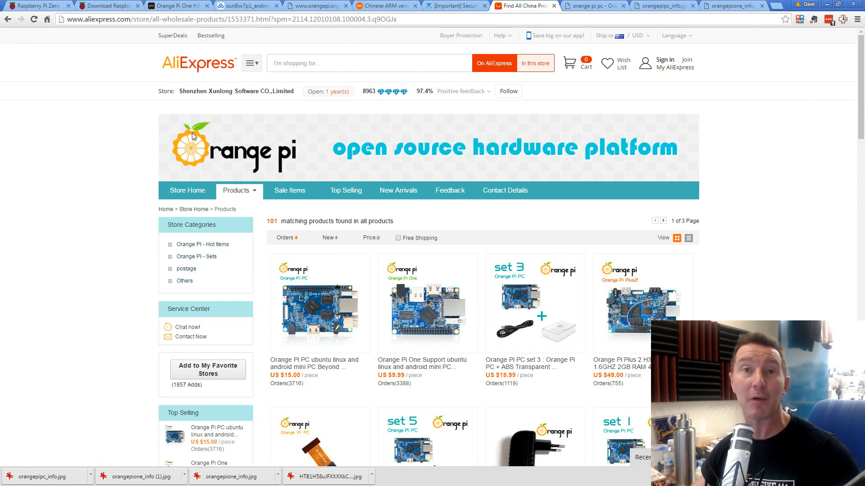
mouse_move(219, 144)
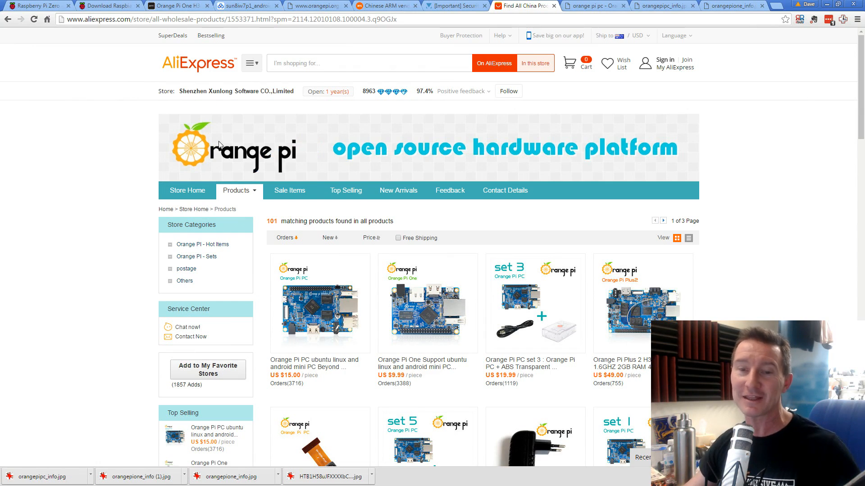
mouse_move(411, 363)
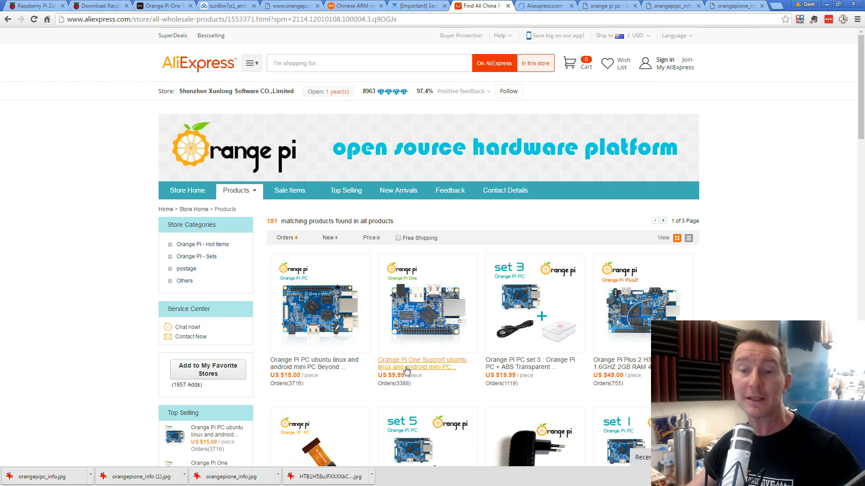
Open the Orange Pi PC listing from the Orange Pi store in a new tab.
right_click(315, 363)
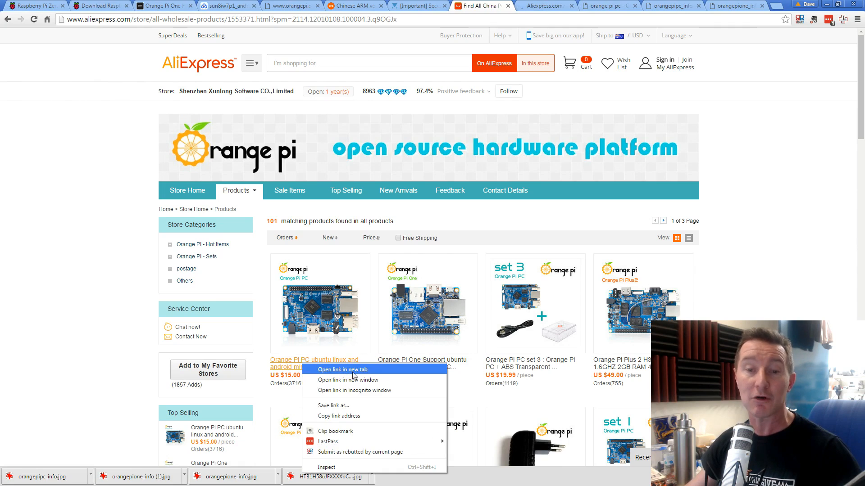
left_click(339, 369)
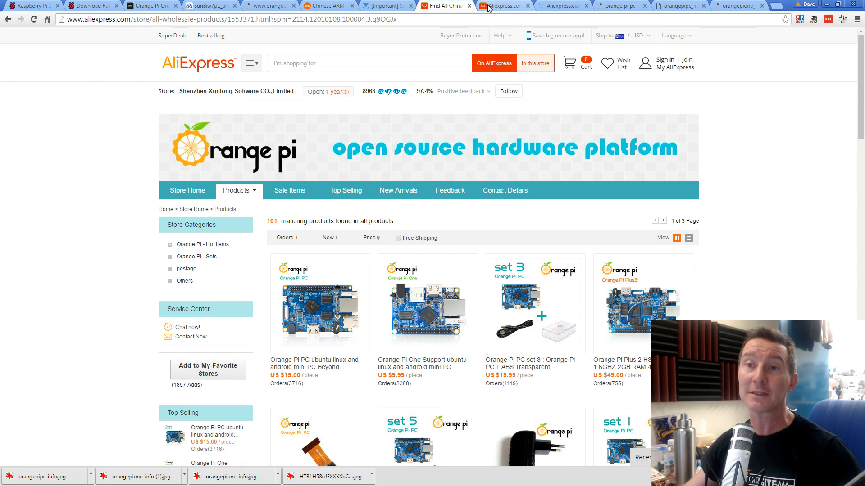
Switch back to the orangepi.org Orange Pi One page to browse the board models.
left_click(630, 5)
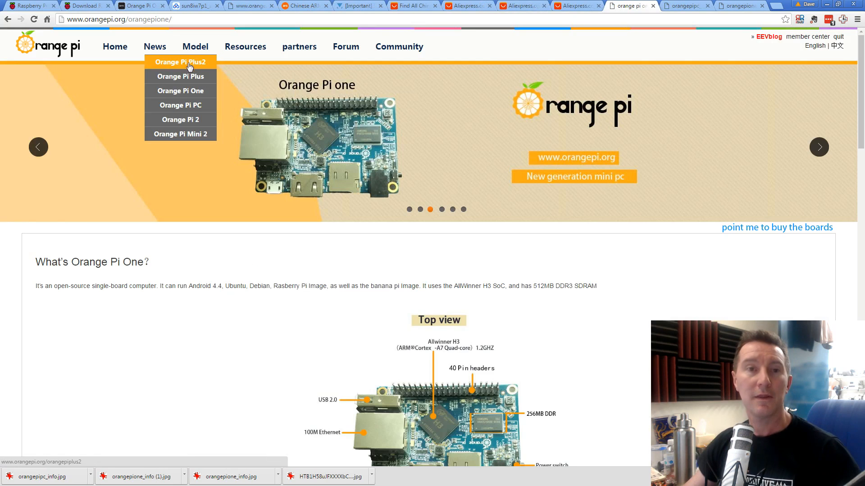
mouse_move(180, 120)
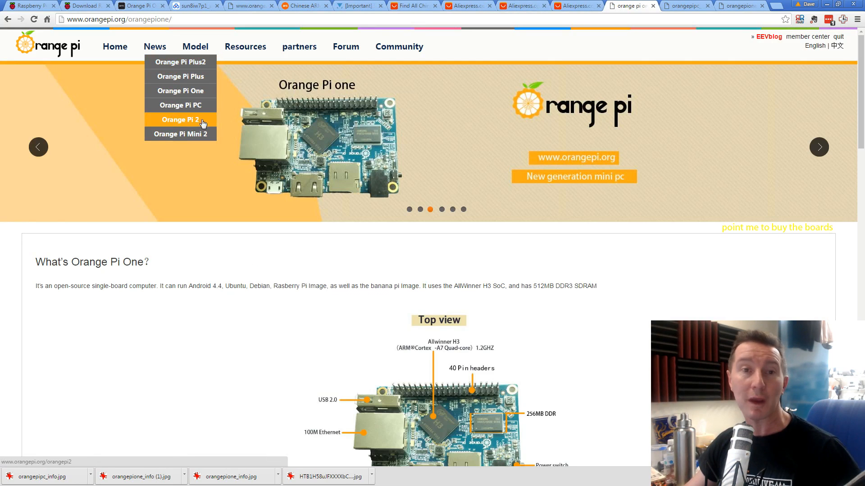
mouse_move(188, 133)
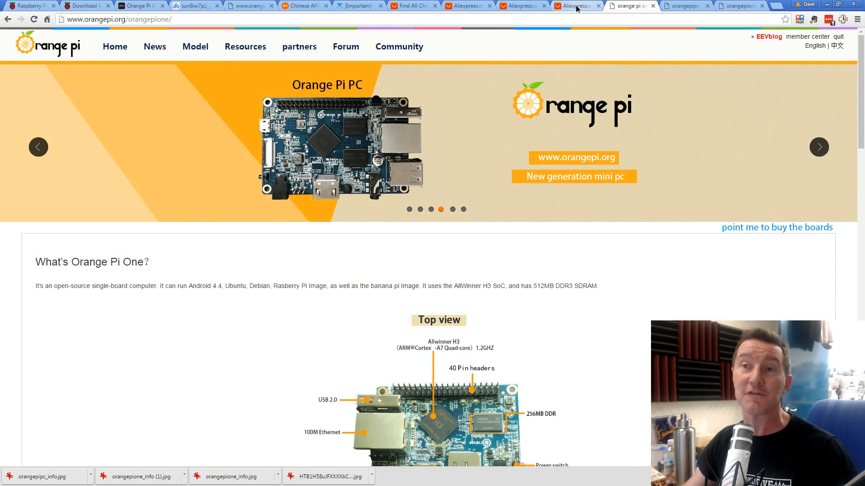
Show the Orange Pi Lite with Wifi listing at US $12.00 with its front photo.
left_click(562, 6)
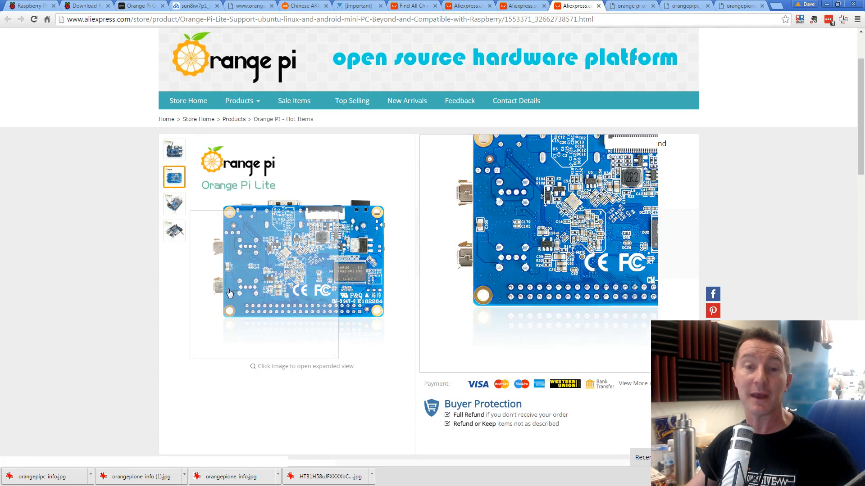
left_click(174, 150)
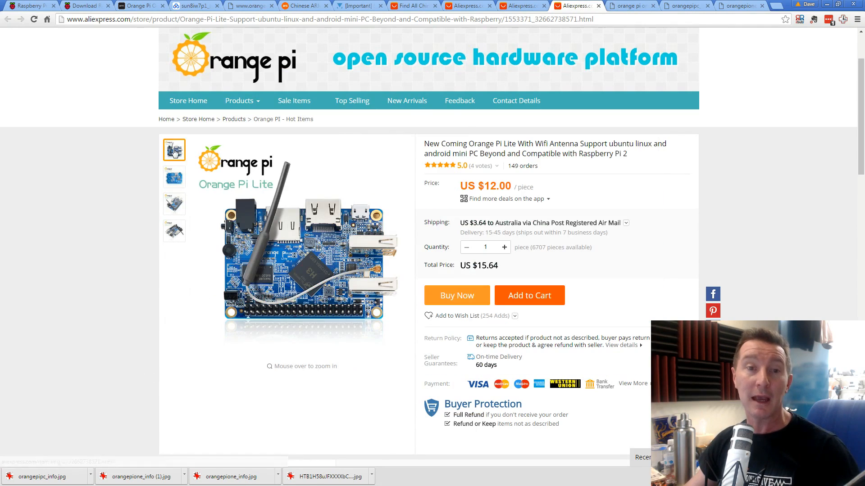
mouse_move(309, 259)
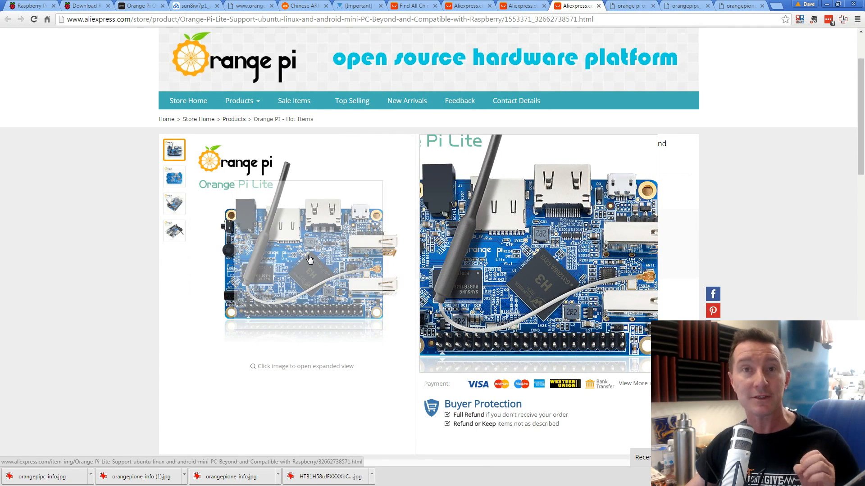
mouse_move(340, 263)
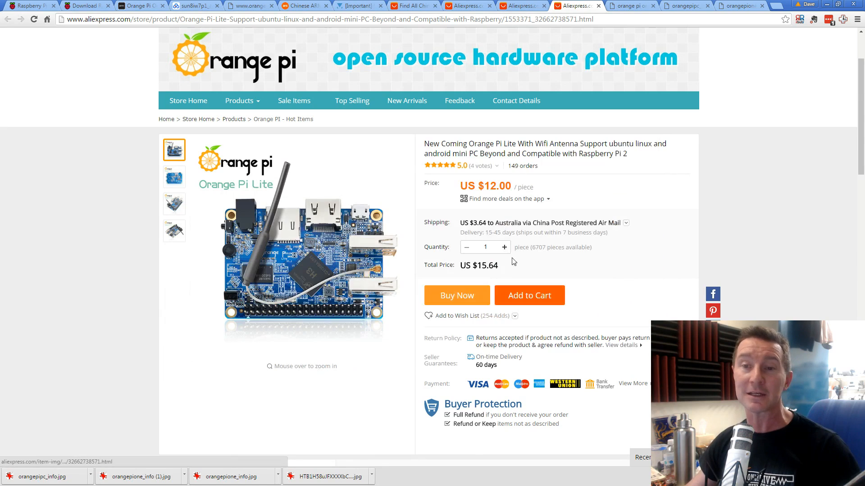
mouse_move(694, 173)
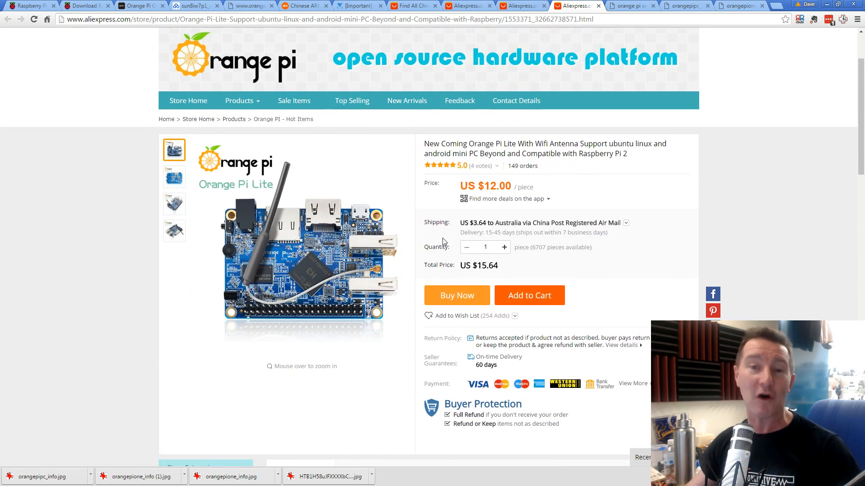
mouse_move(528, 248)
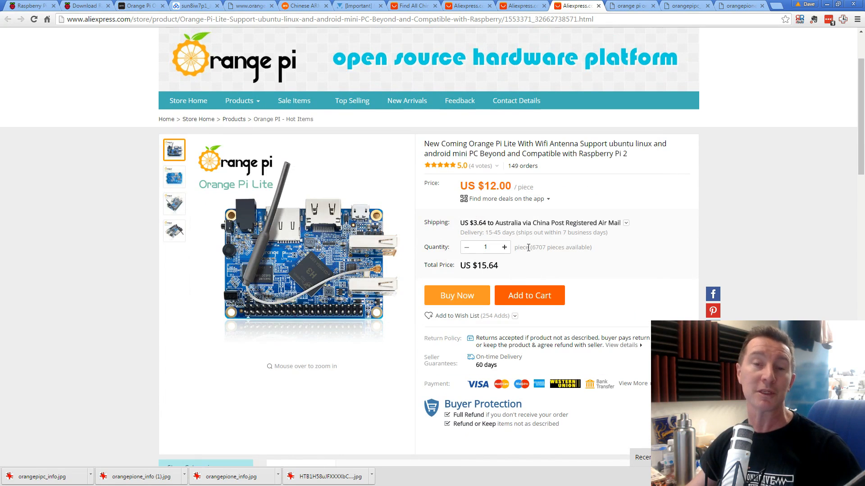
mouse_move(633, 245)
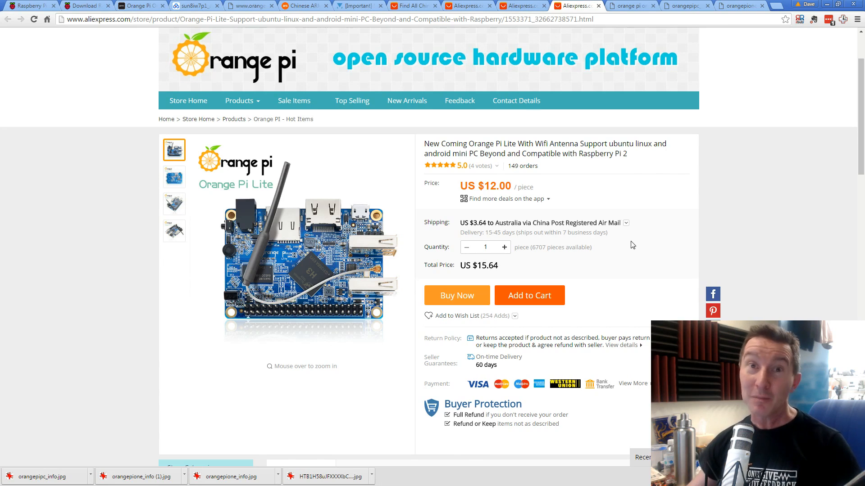
mouse_move(702, 238)
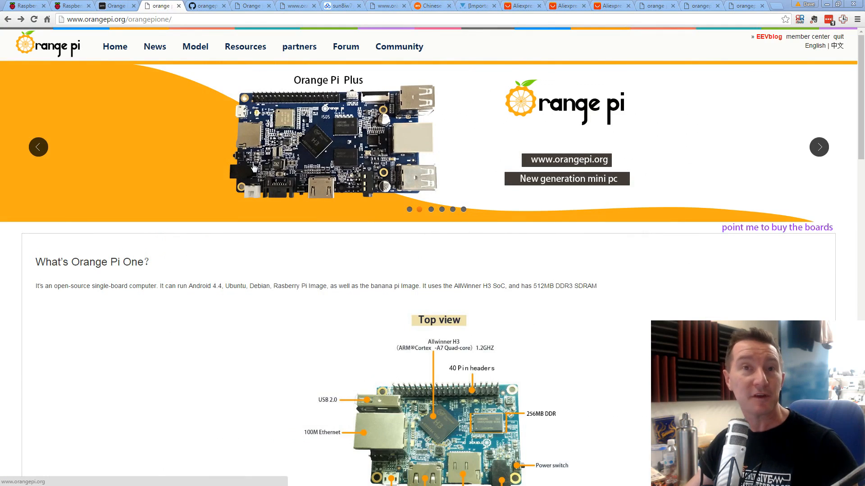
mouse_move(234, 151)
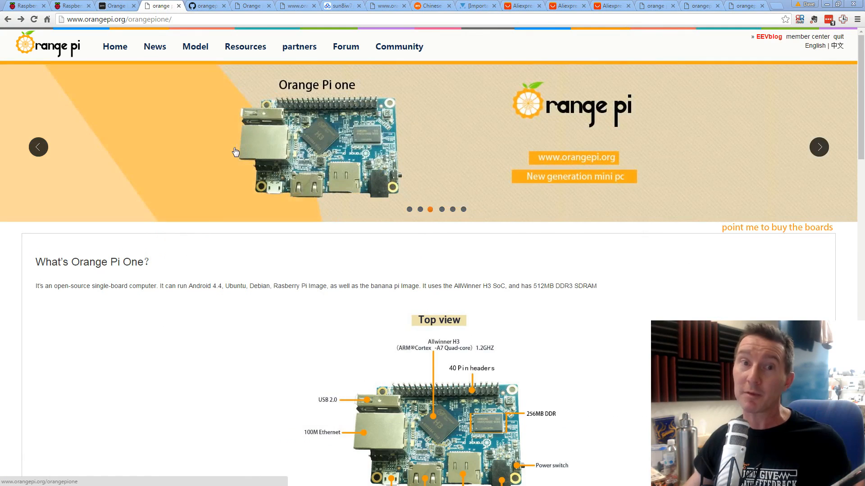
mouse_move(296, 146)
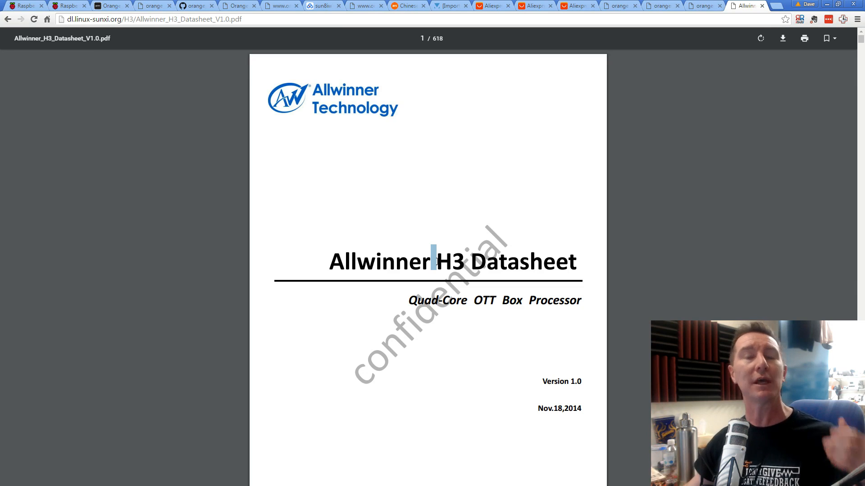
Scroll the Allwinner H3 datasheet to its crypto engine specs, then return to the Orange Pi One page.
scroll("down", 3)
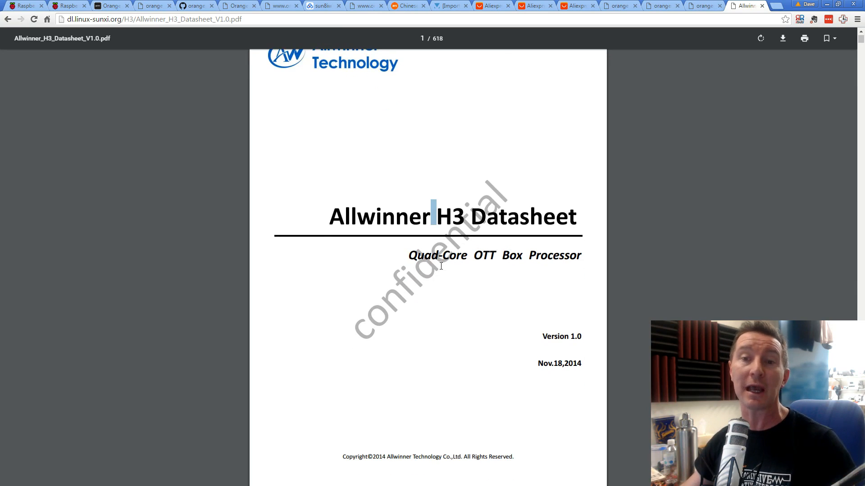
scroll("down", 3)
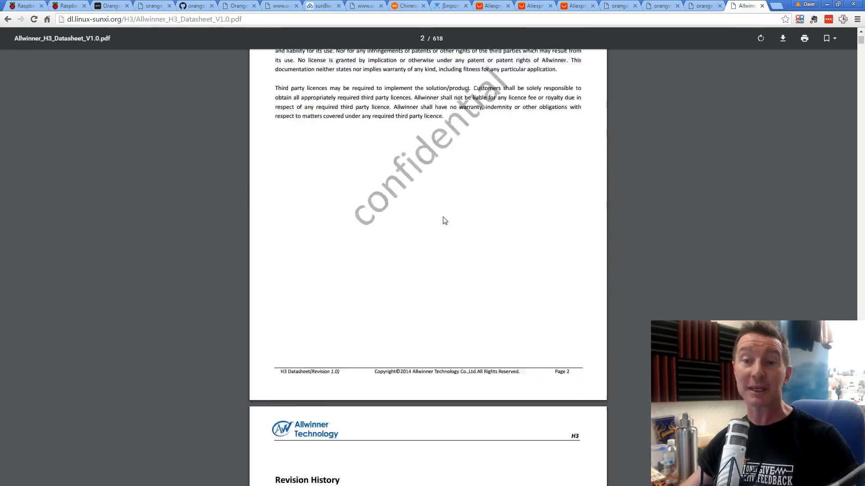
scroll("down", 3)
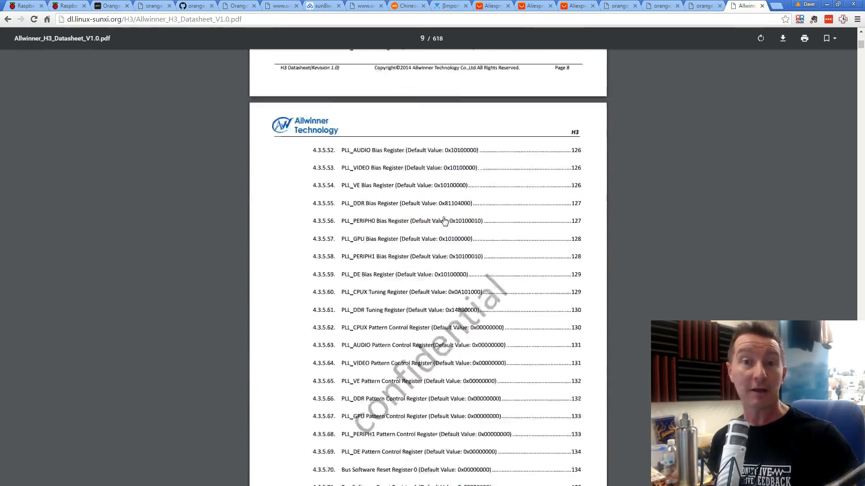
scroll("down", 3)
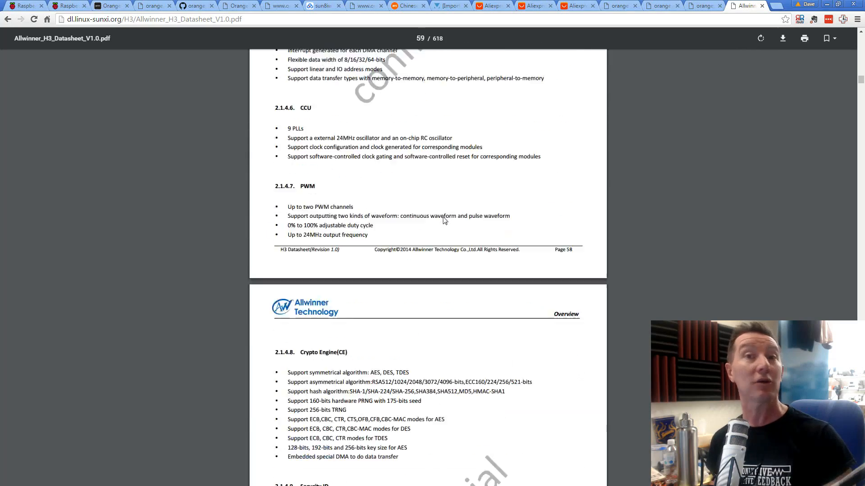
left_click(152, 5)
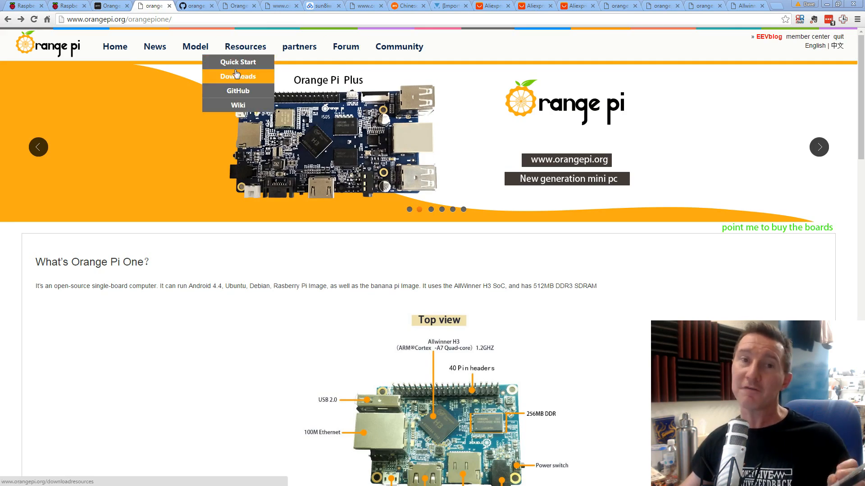
mouse_move(324, 260)
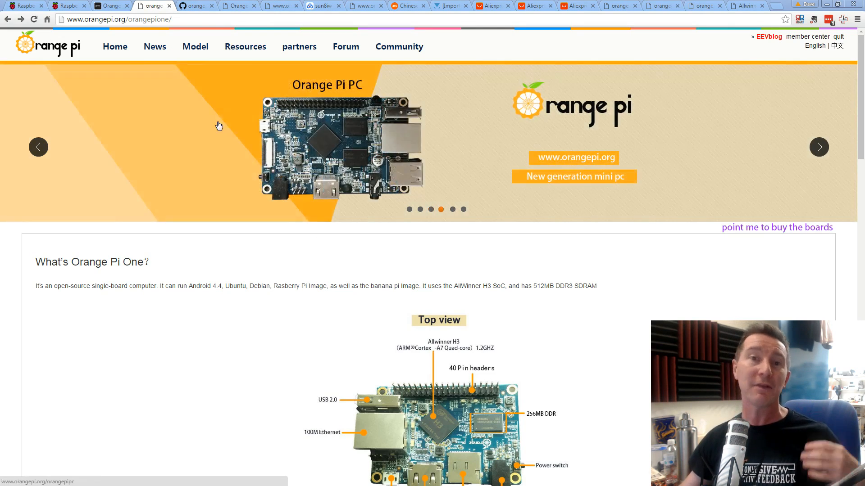
Reveal the orangepi.org resource links for downloads, GitHub and wiki.
left_click(195, 46)
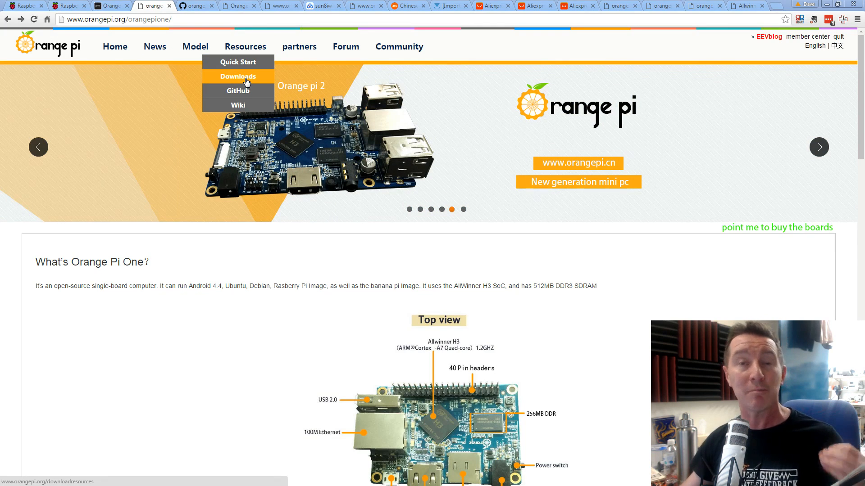
mouse_move(247, 77)
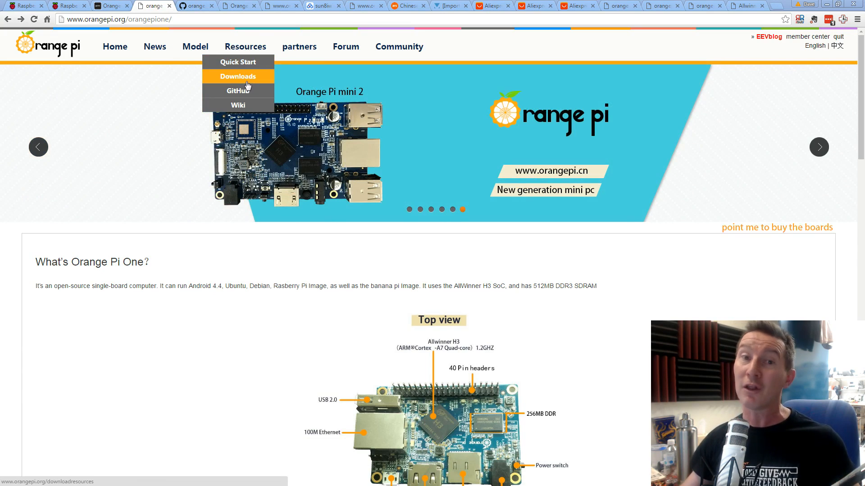
left_click(237, 75)
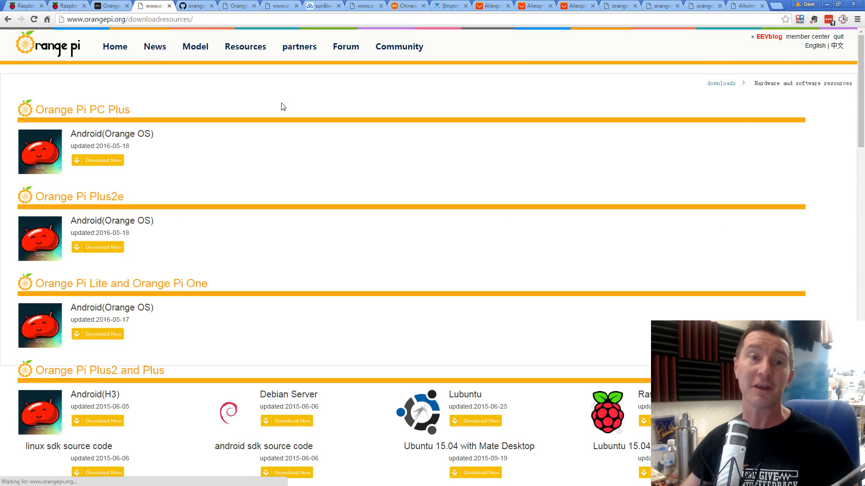
mouse_move(248, 138)
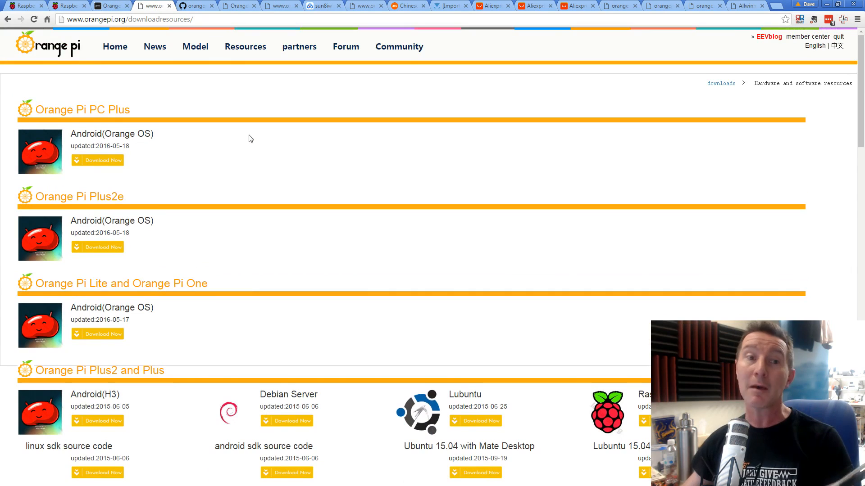
mouse_move(147, 97)
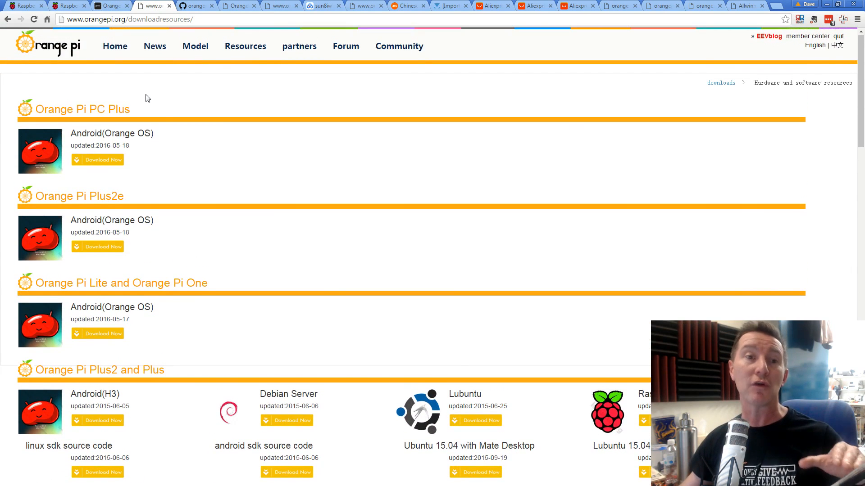
scroll("down", 3)
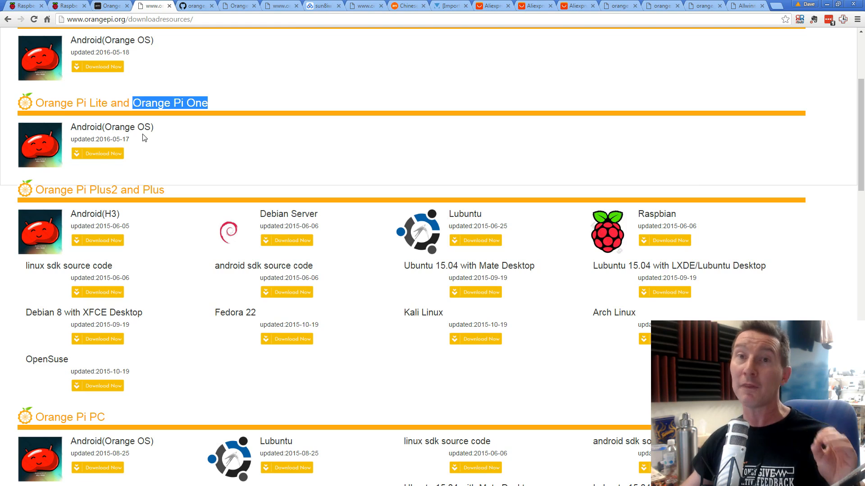
mouse_move(176, 136)
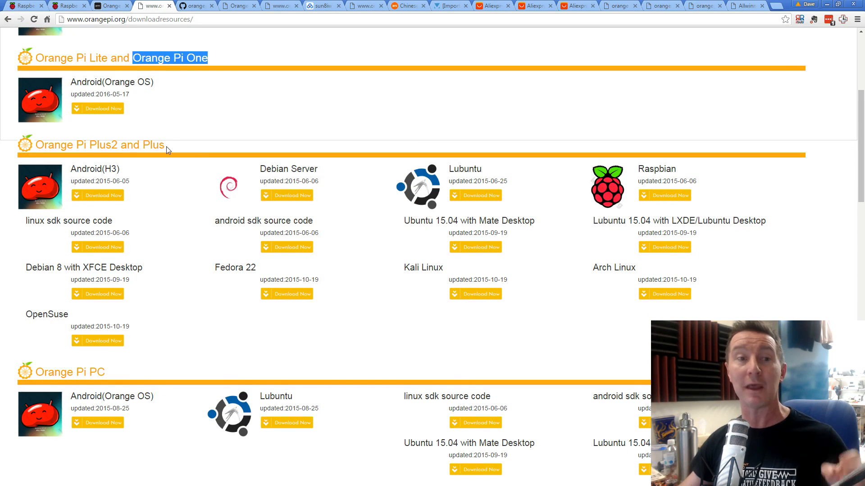
mouse_move(185, 153)
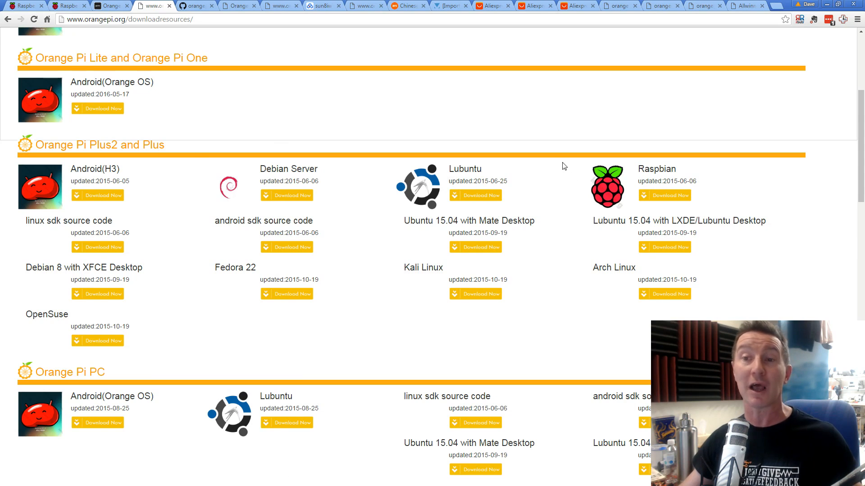
mouse_move(565, 161)
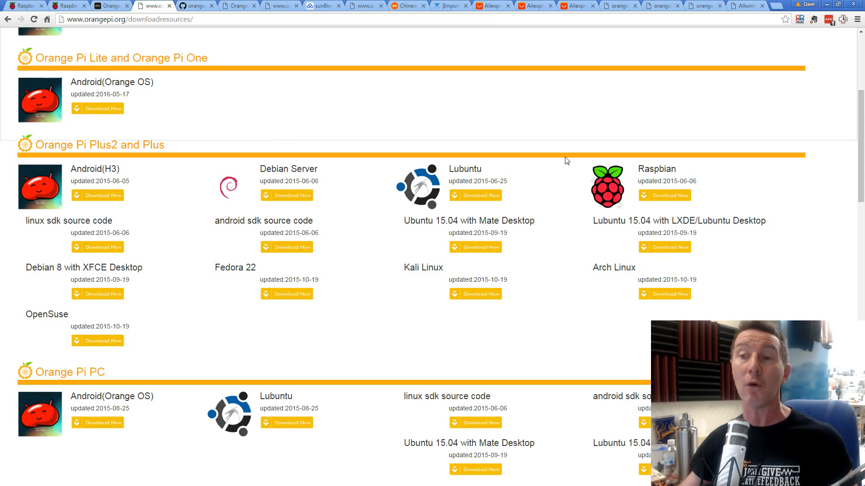
scroll("up", 3)
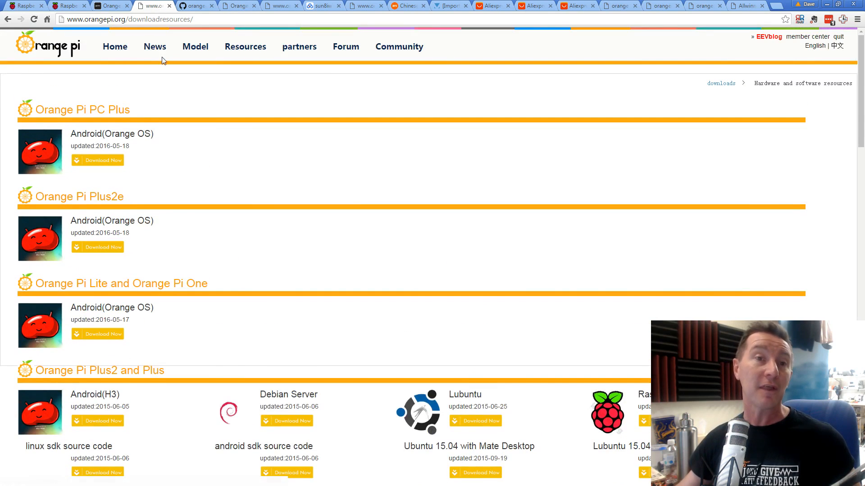
Visit the Orange Pi One product page, then go to Downloads and choose the Android image for Orange Pi Lite.
left_click(181, 90)
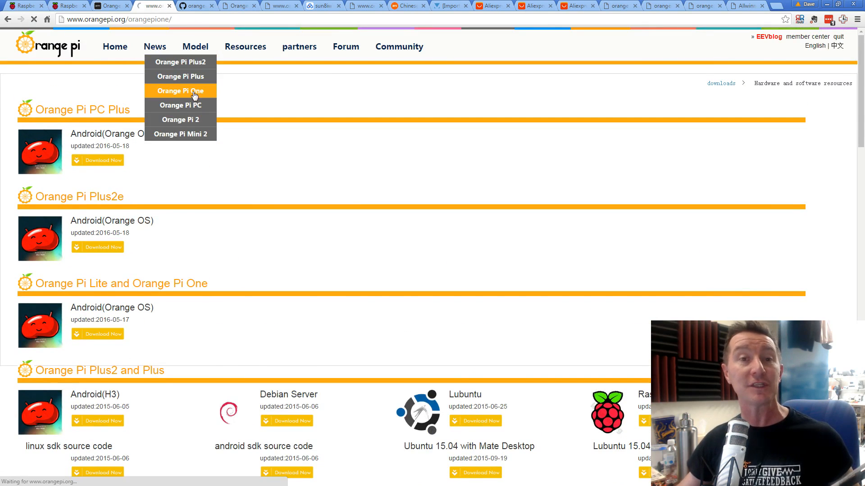
left_click(180, 90)
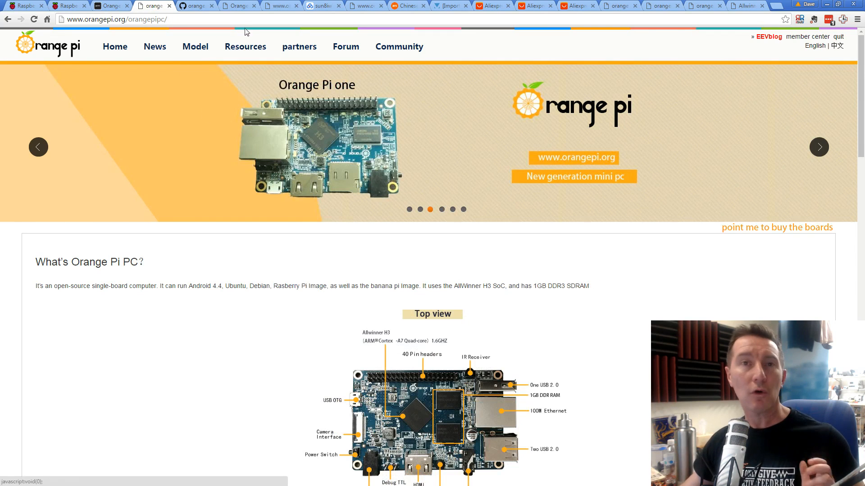
left_click(245, 46)
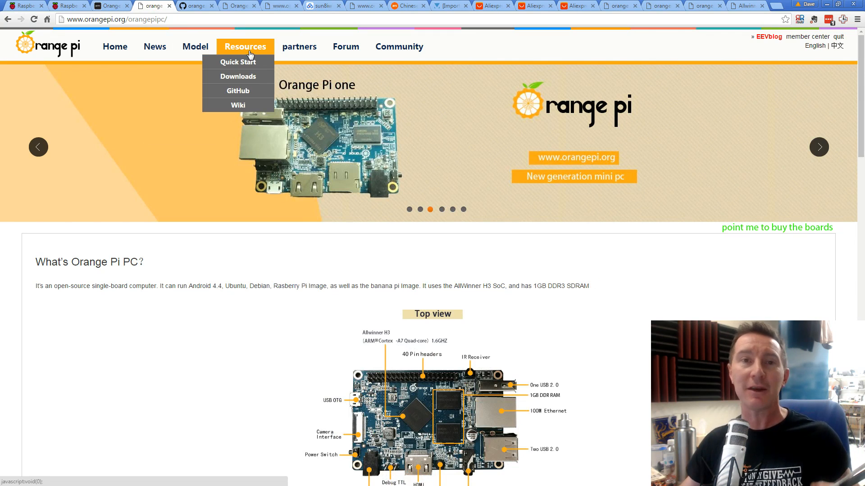
mouse_move(238, 91)
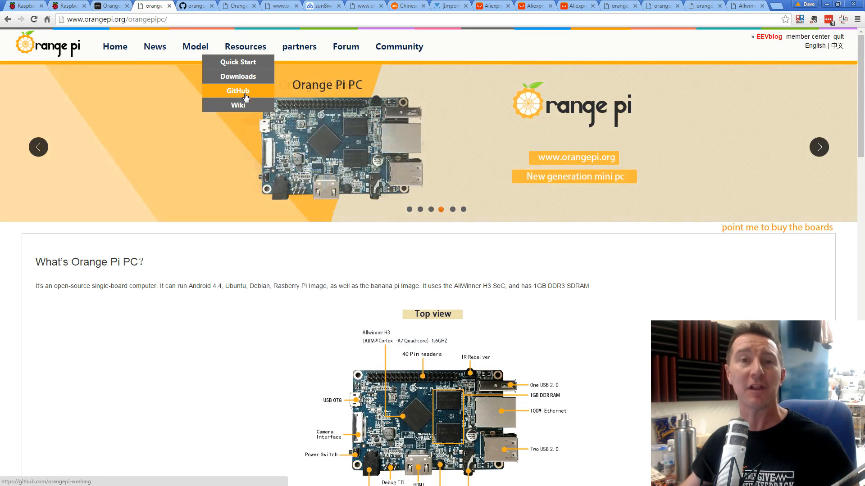
mouse_move(312, 90)
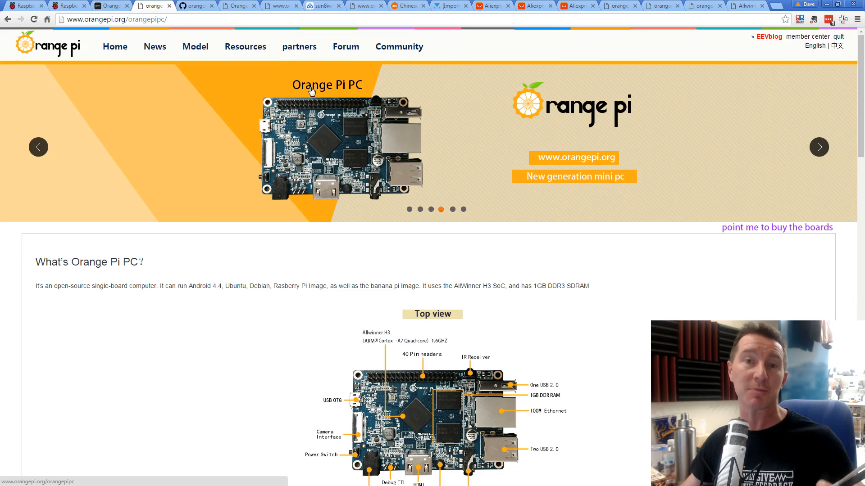
mouse_move(253, 57)
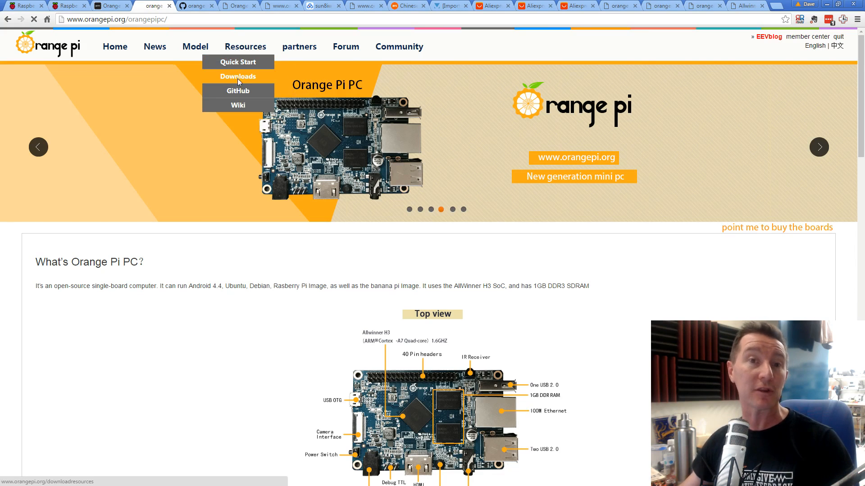
left_click(237, 76)
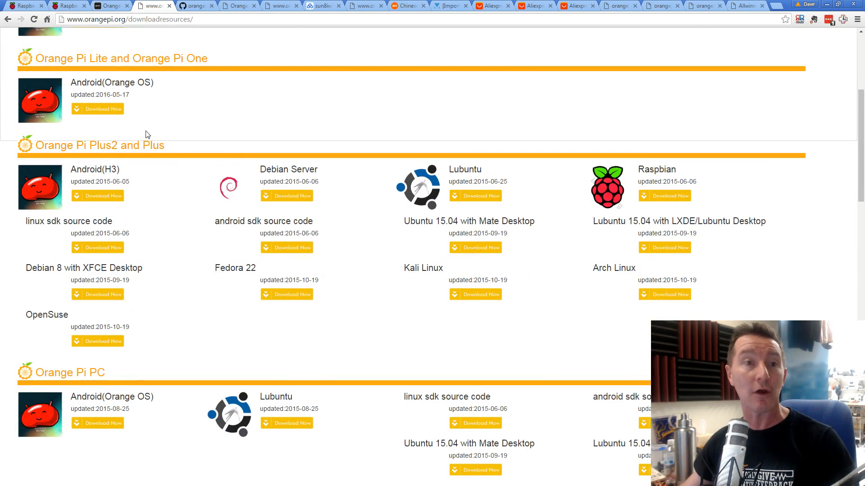
mouse_move(97, 109)
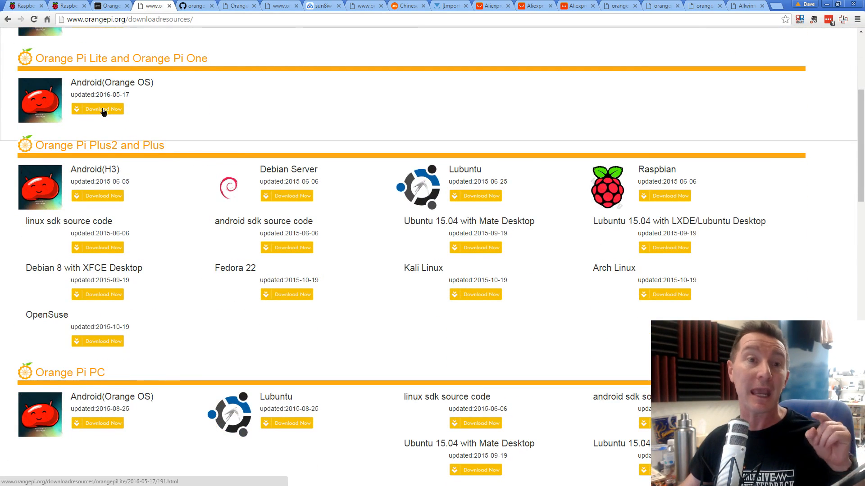
left_click(98, 109)
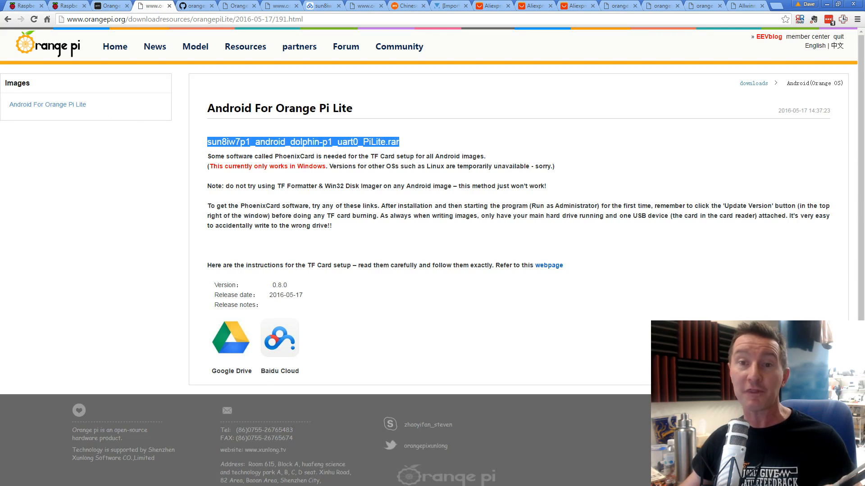
mouse_move(306, 151)
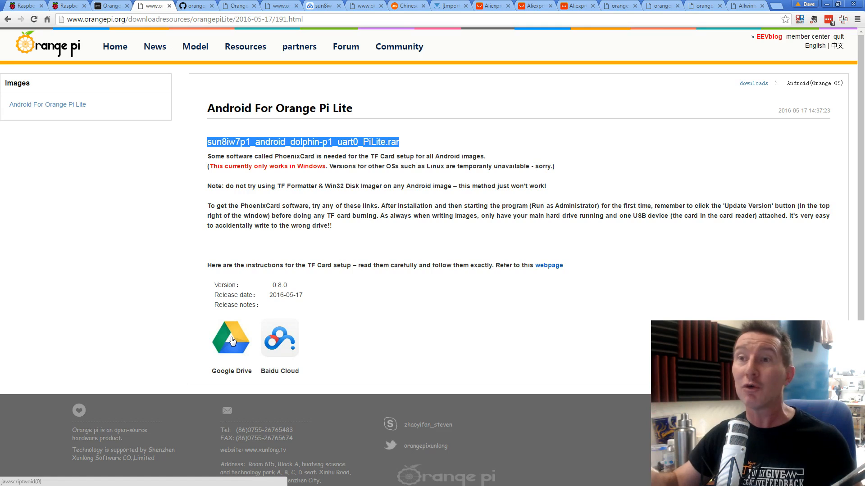
mouse_move(227, 325)
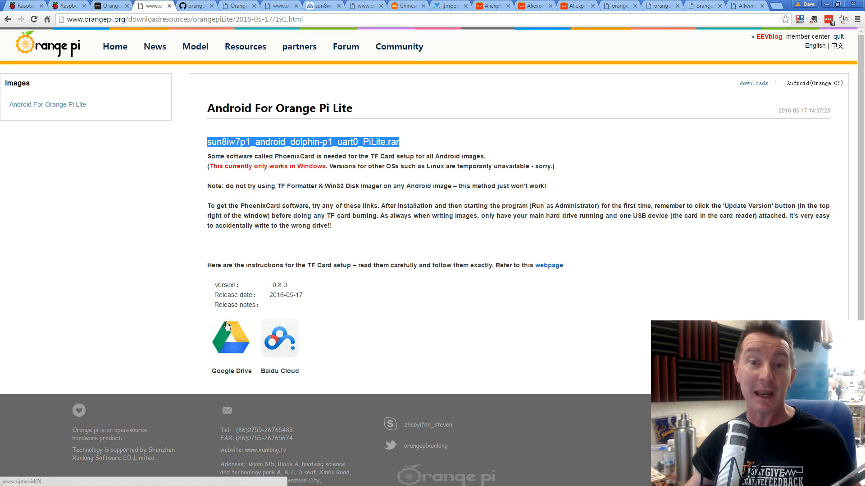
Open the Baidu Cloud share page for the 143.5M Orange Pi Lite Android RAR.
left_click(279, 338)
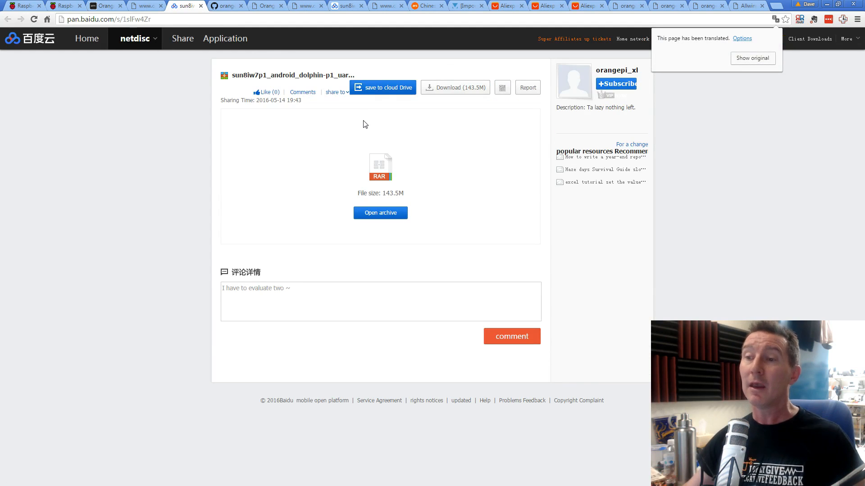
scroll("down", 3)
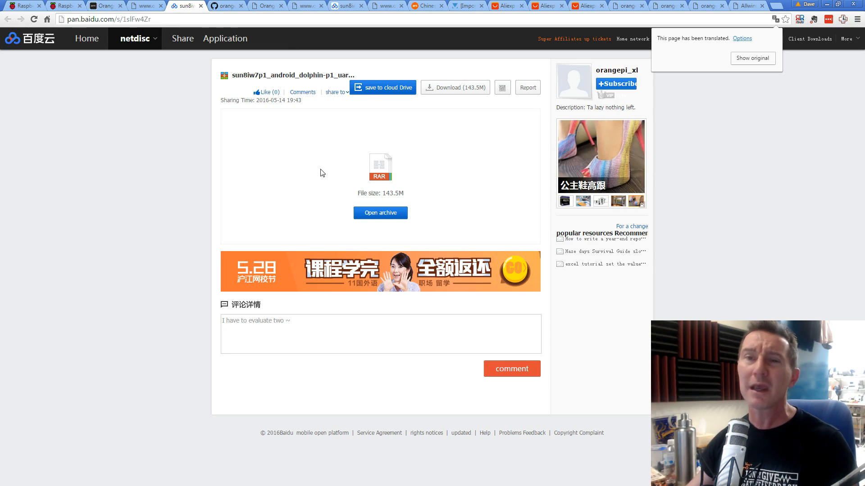
Read through the Ars Technica article on Allwinner's Android kernel backdoor.
left_click(427, 5)
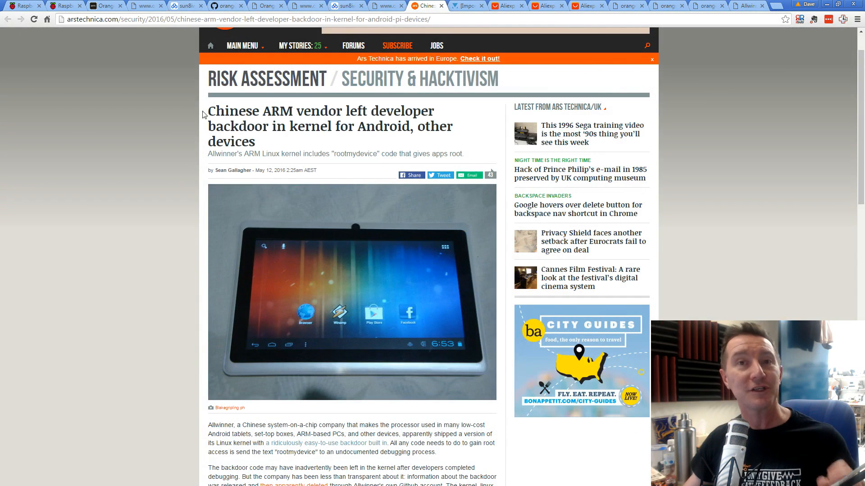
mouse_move(315, 77)
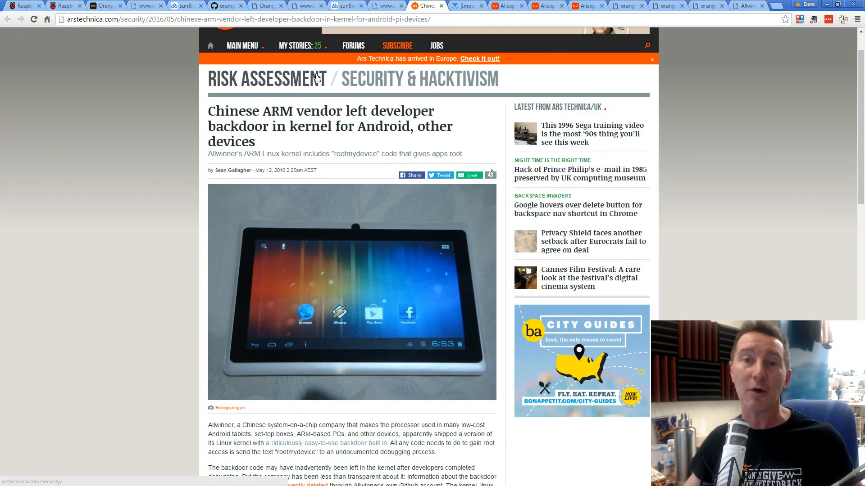
mouse_move(255, 122)
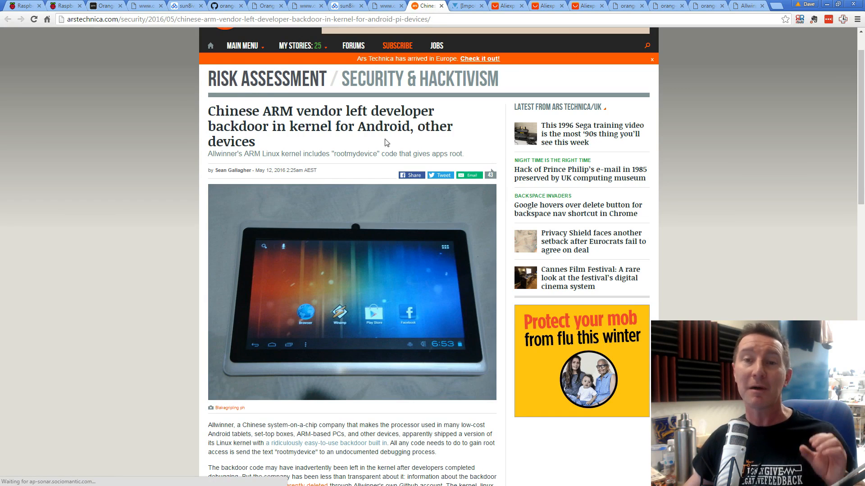
scroll("down", 3)
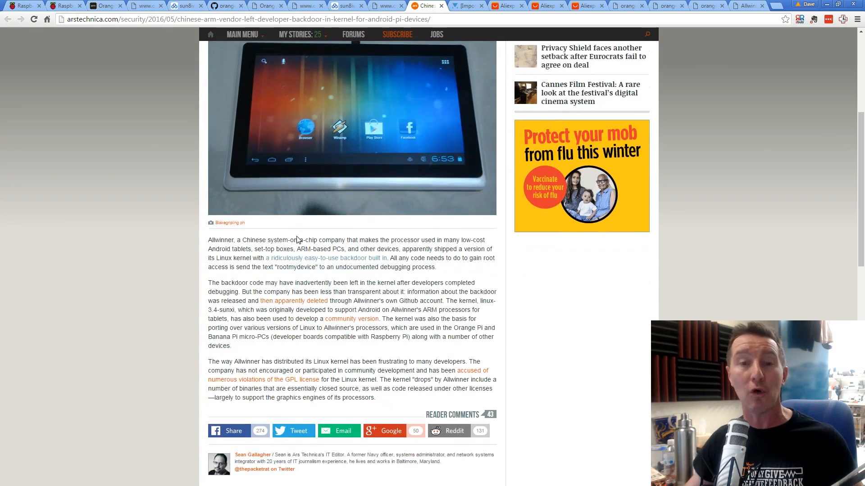
scroll("down", 3)
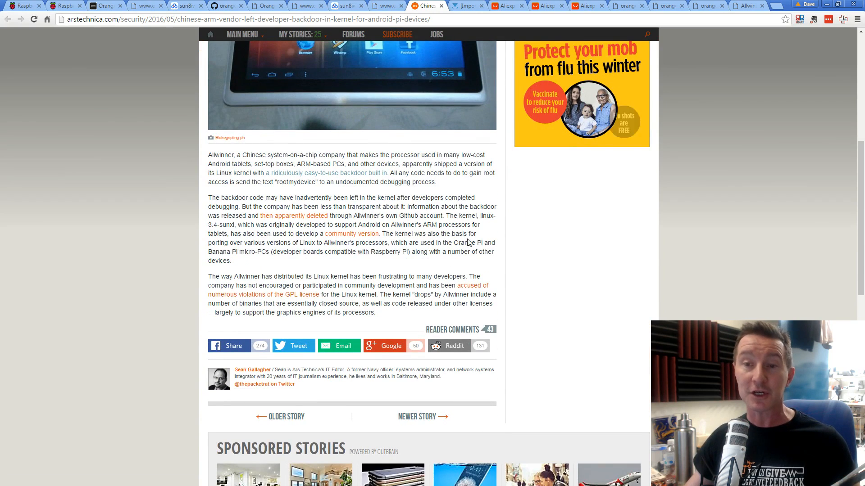
double_click(464, 242)
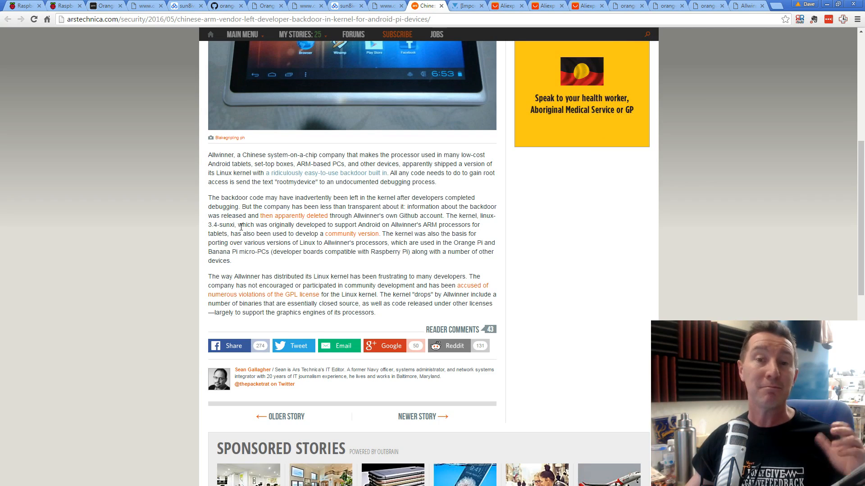
scroll("up", 3)
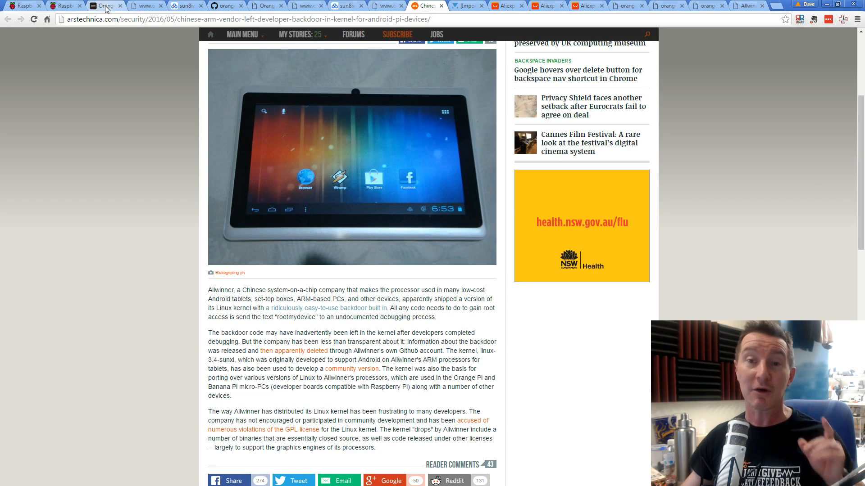
Show Armbian's Orange Pi One H3 page listing Legacy Jessie server and desktop images.
left_click(102, 5)
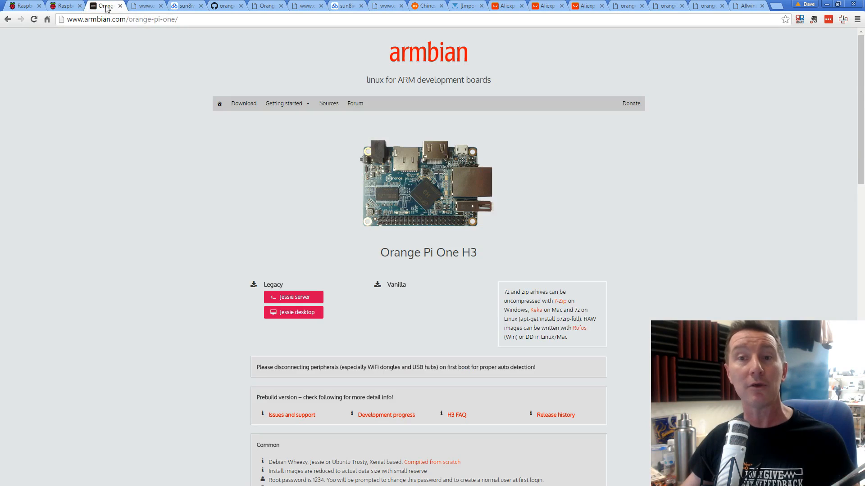
mouse_move(402, 56)
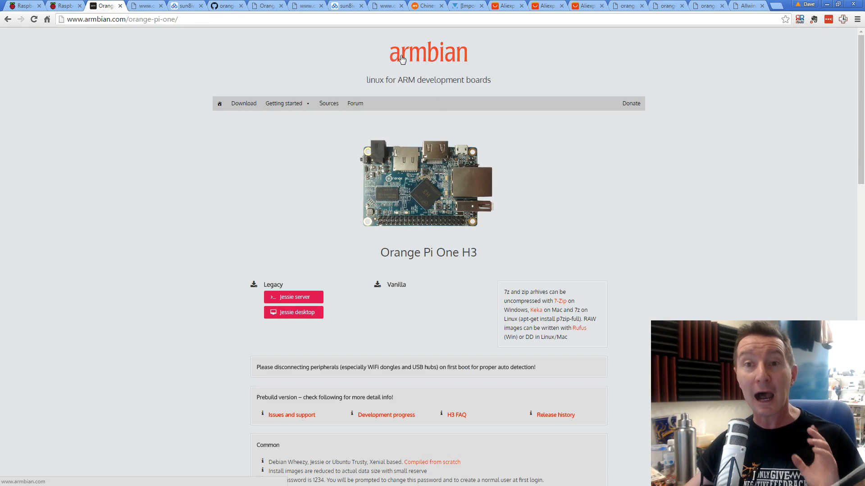
mouse_move(389, 116)
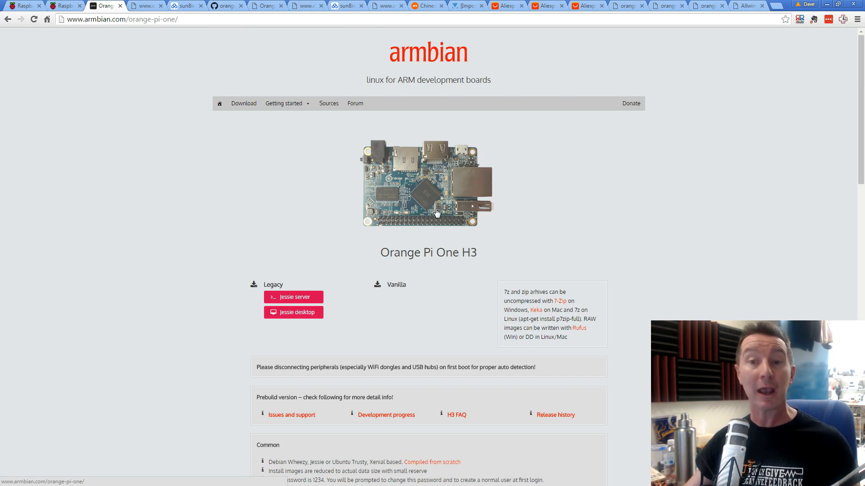
mouse_move(375, 204)
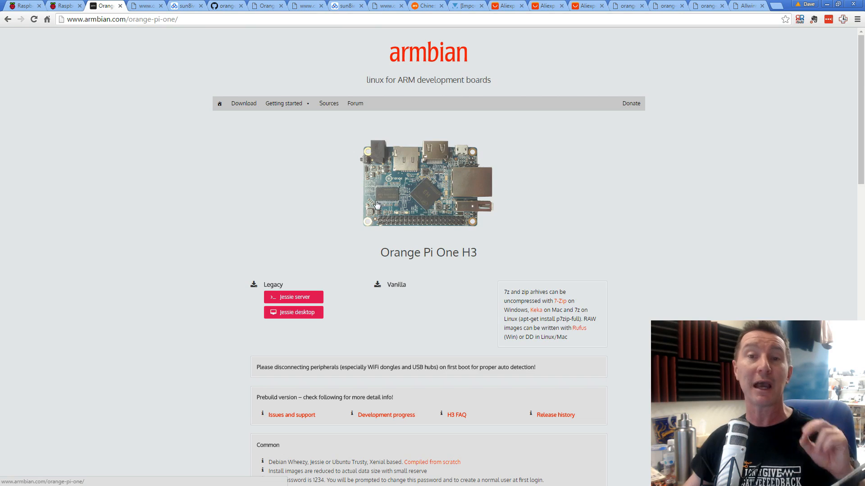
mouse_move(298, 313)
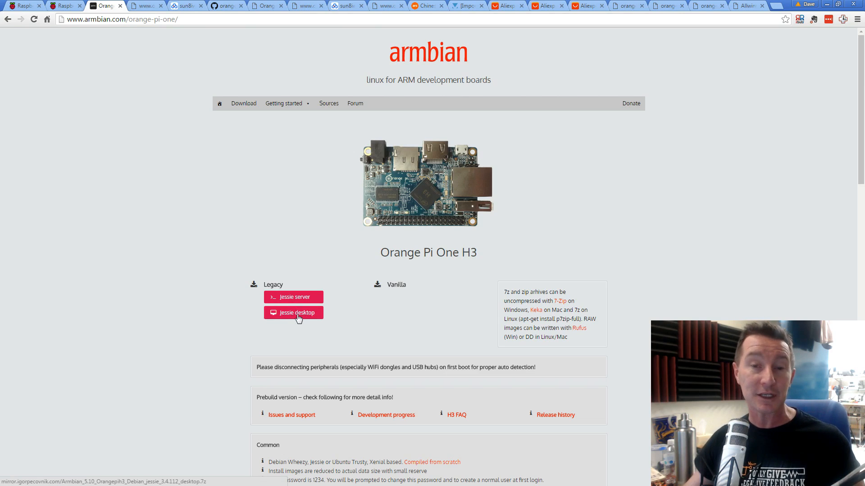
mouse_move(296, 298)
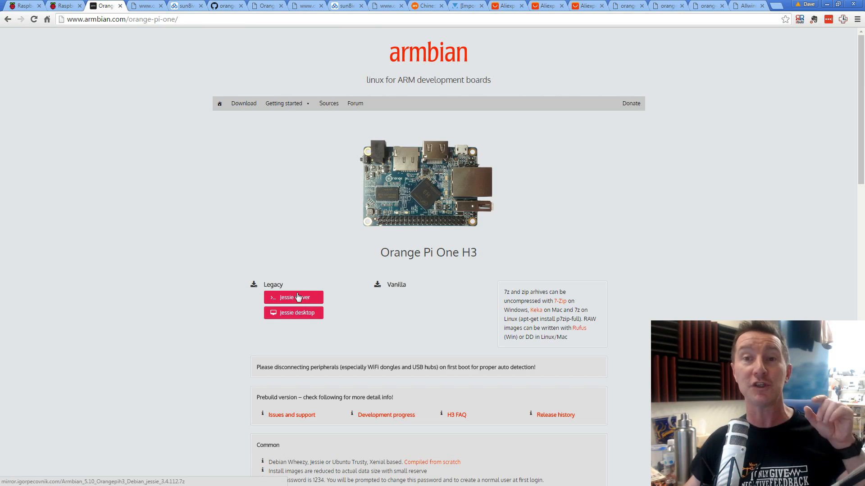
mouse_move(307, 332)
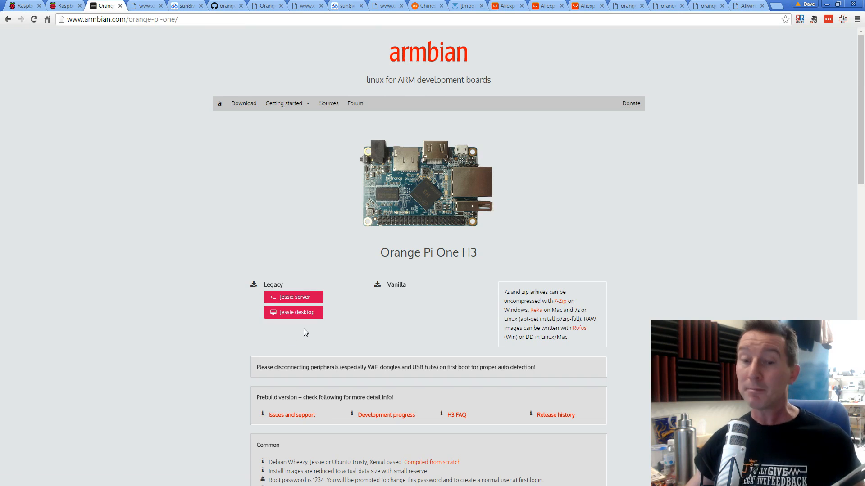
mouse_move(197, 176)
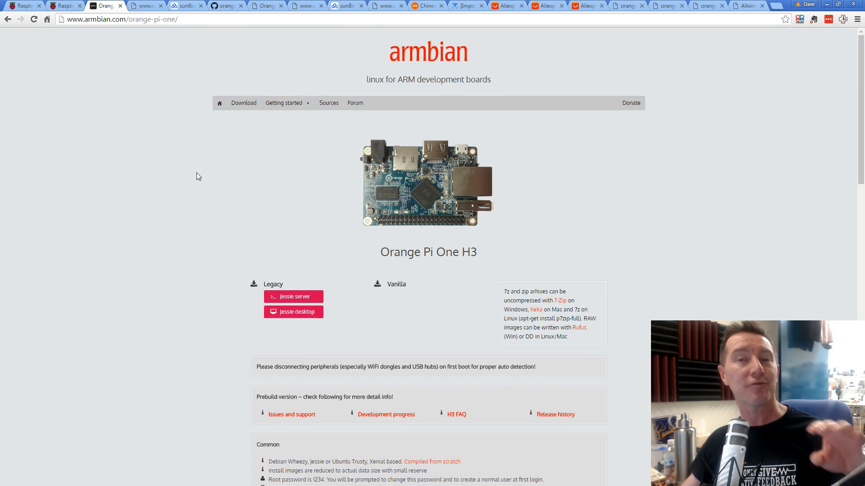
mouse_move(197, 167)
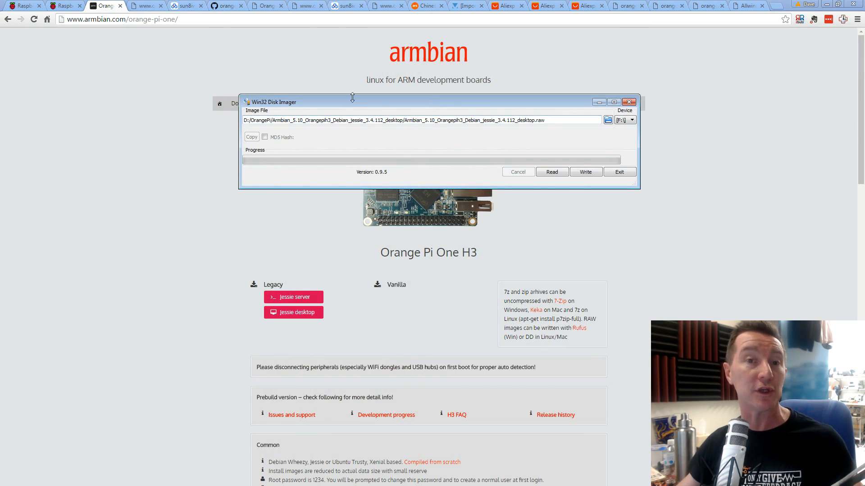
mouse_move(401, 141)
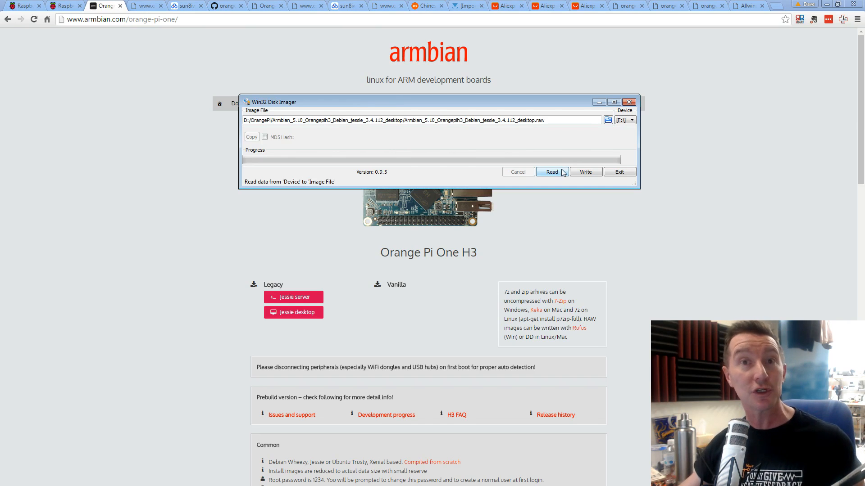
Exit Win32 Disk Imager holding the Armbian Jessie desktop .raw image.
left_click(628, 102)
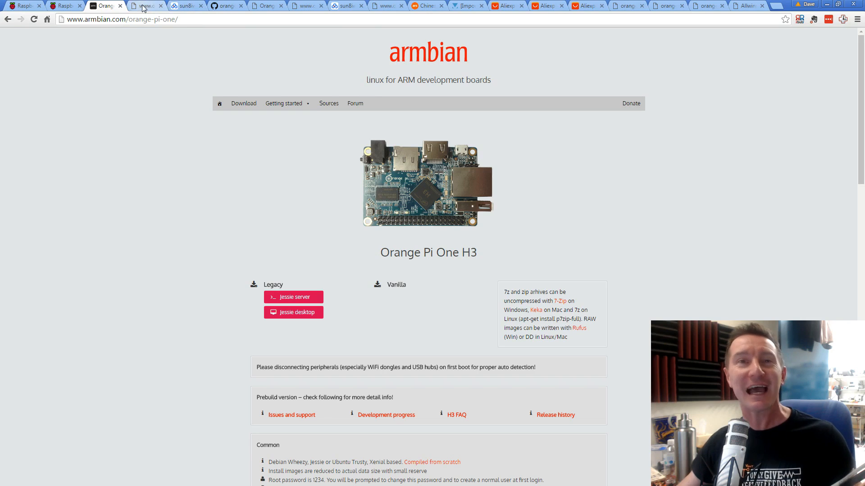
Switch back to the orangepi.org Android For Orange Pi Lite download page.
left_click(146, 6)
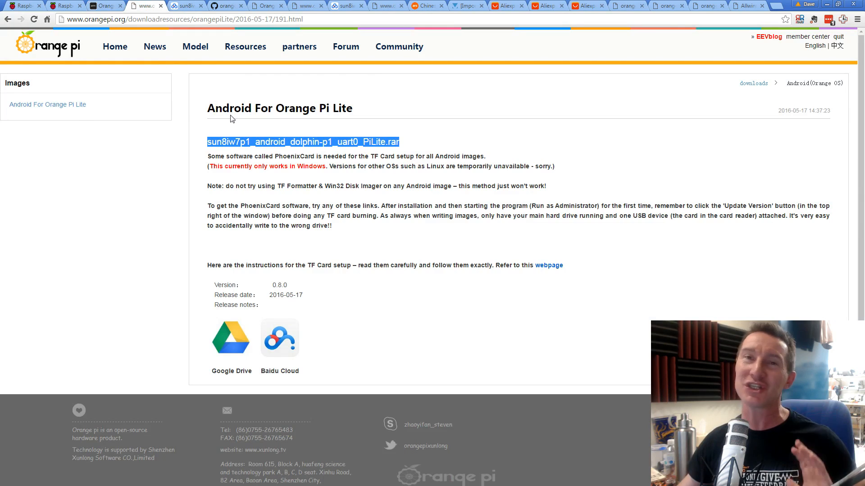
mouse_move(689, 62)
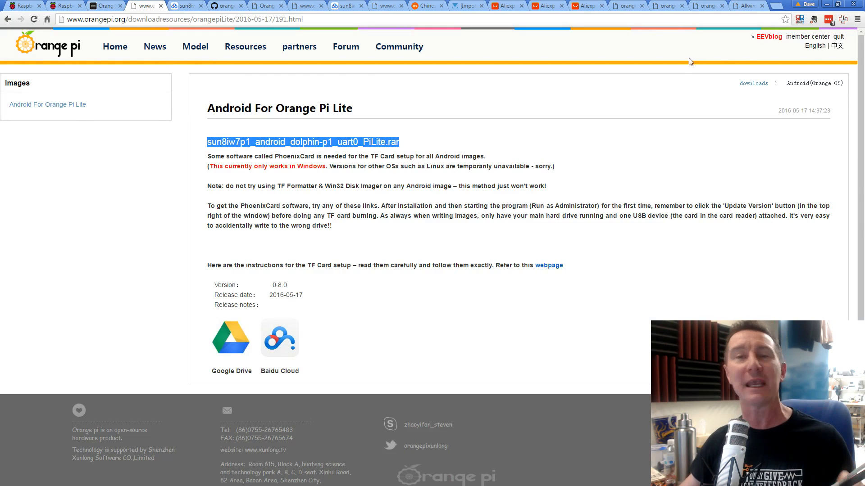
mouse_move(621, 89)
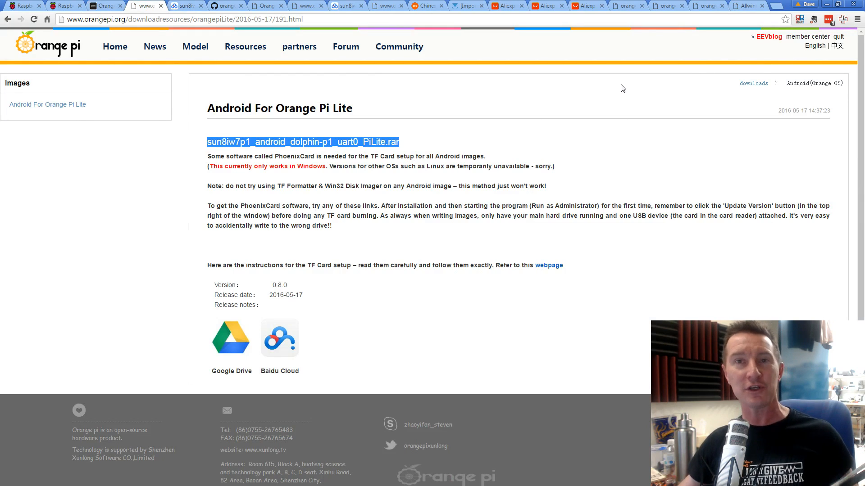
mouse_move(579, 104)
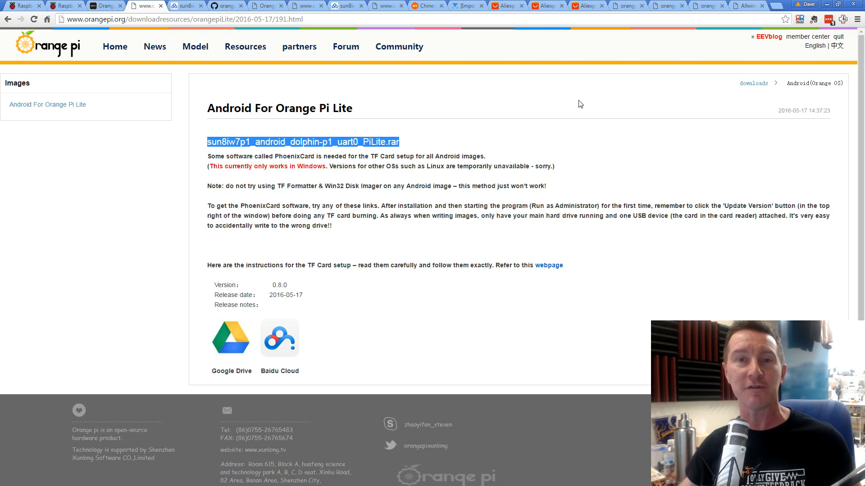
mouse_move(408, 122)
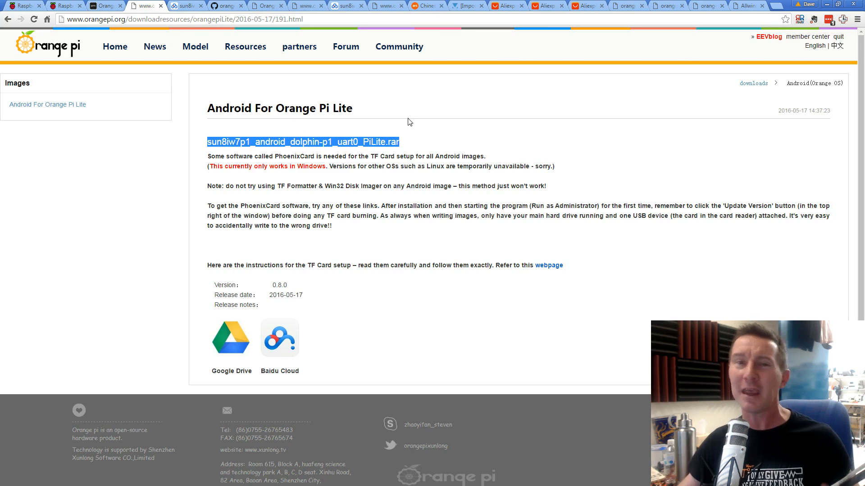
mouse_move(311, 97)
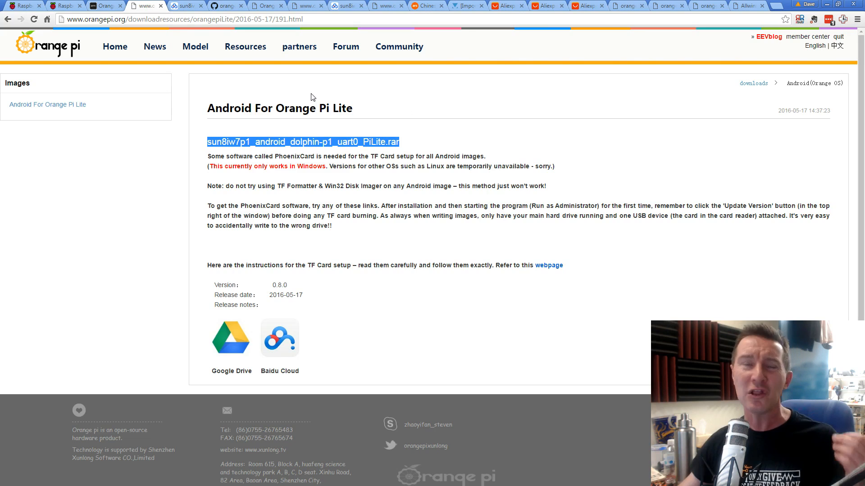
mouse_move(451, 119)
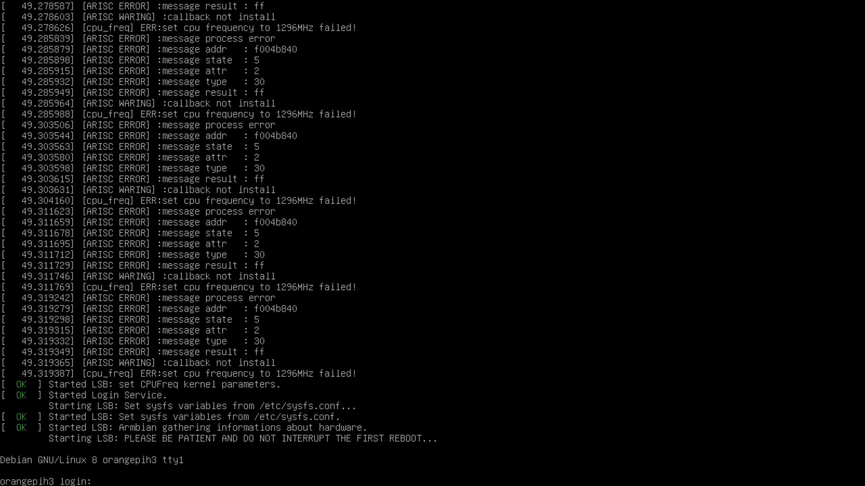
Log in to the Armbian console as root.
type("root")
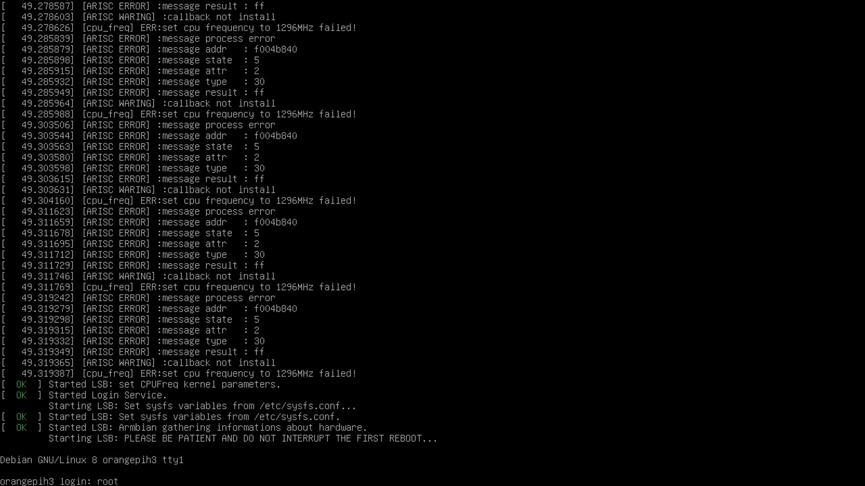
key("Return")
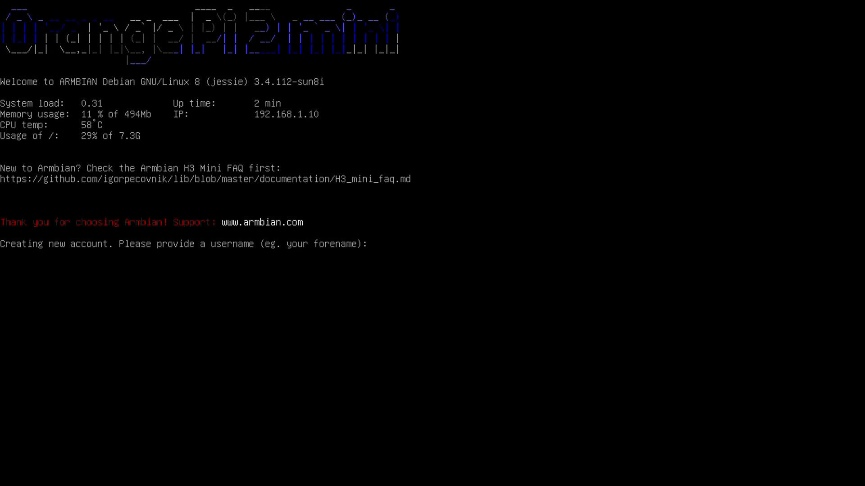
Create the new user eevblog and confirm its information to reach the desktop.
type("ee")
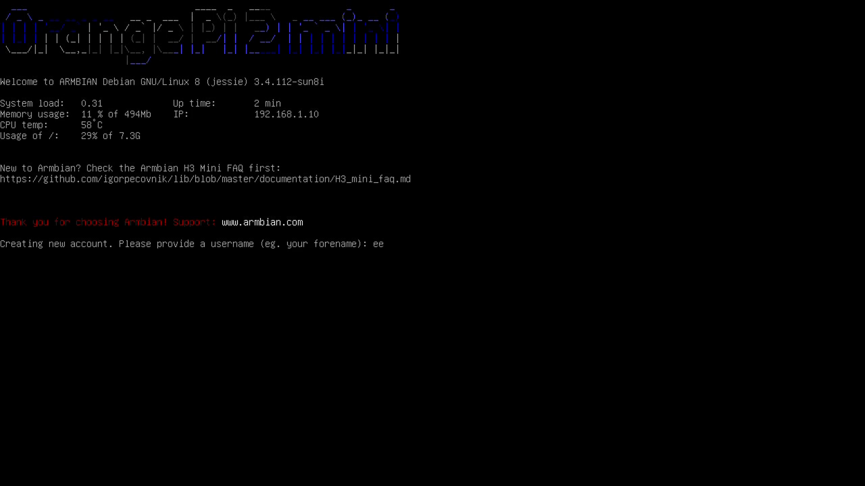
type("vblog")
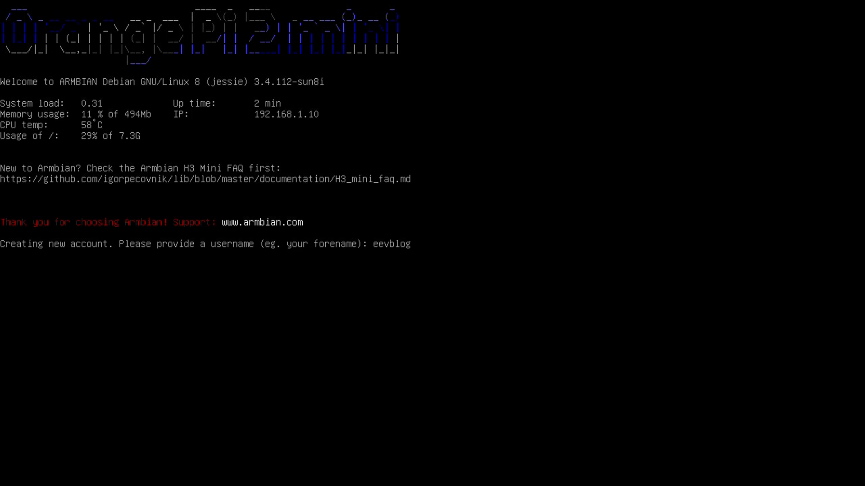
key("Return")
type("y")
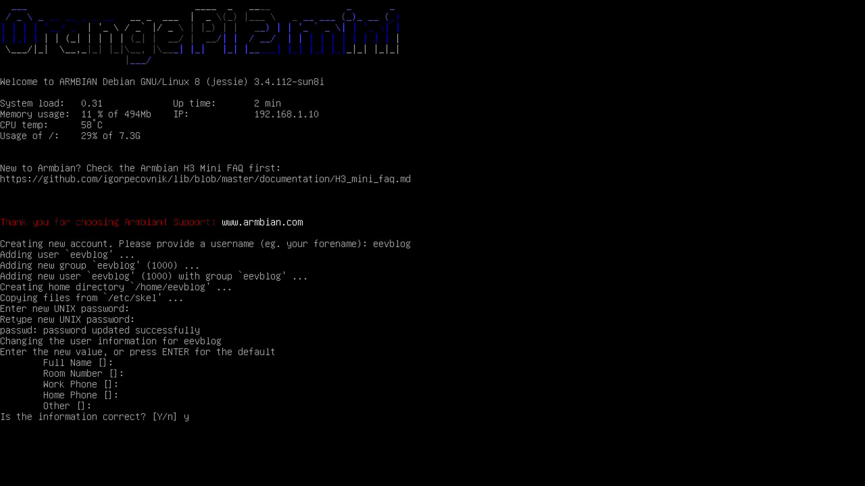
key("Return")
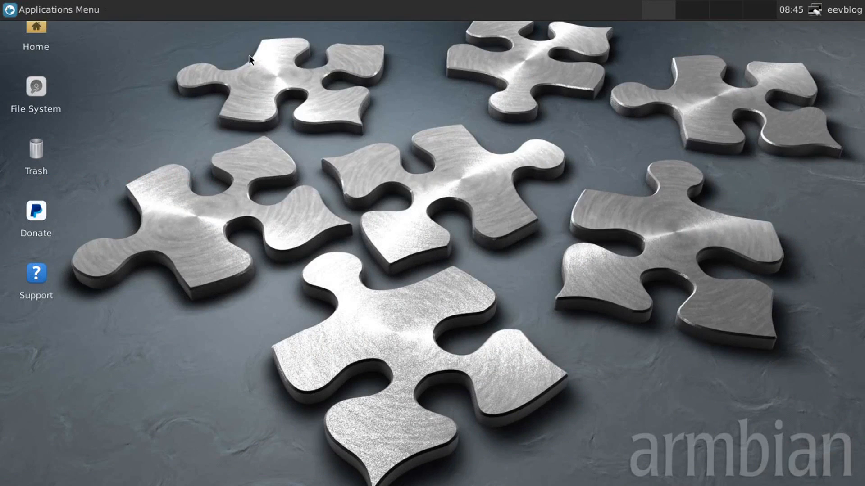
left_click(52, 9)
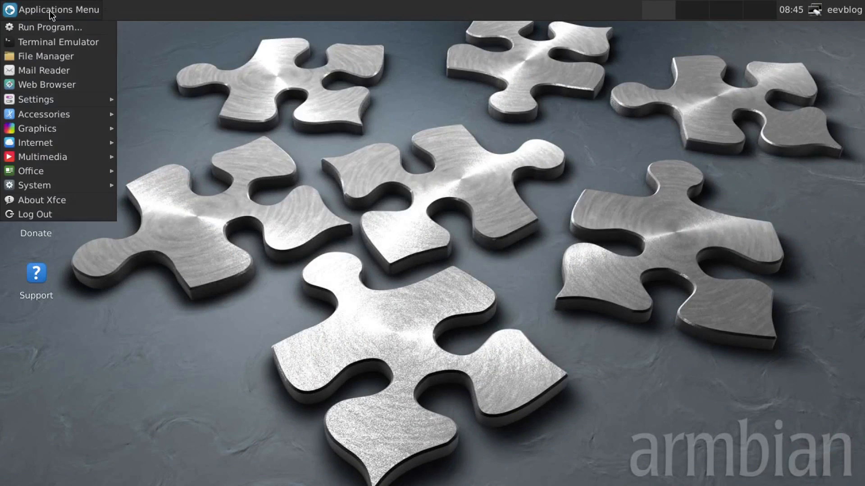
mouse_move(47, 85)
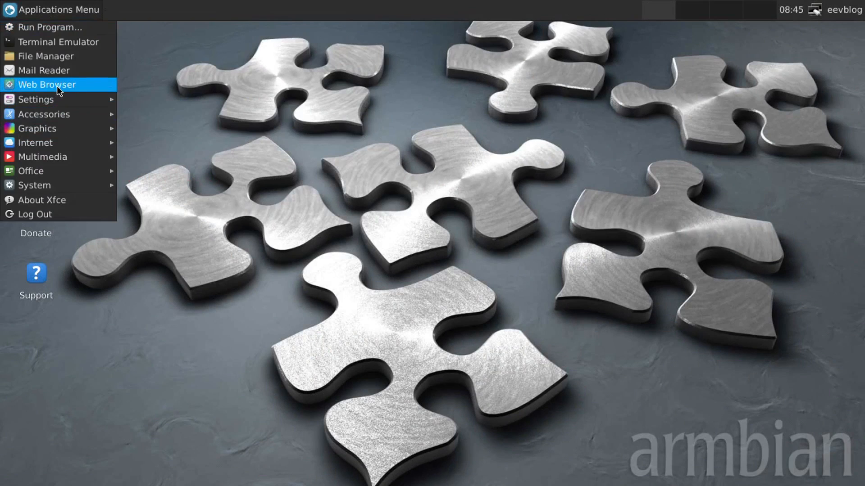
left_click(444, 239)
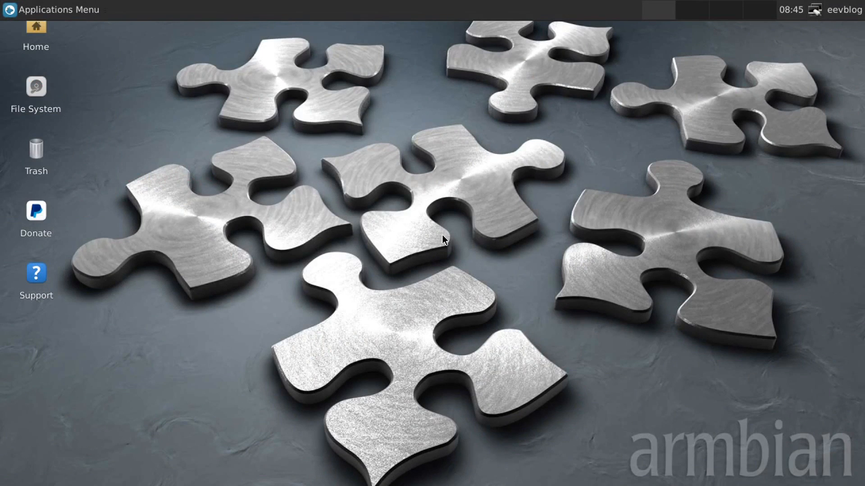
mouse_move(77, 25)
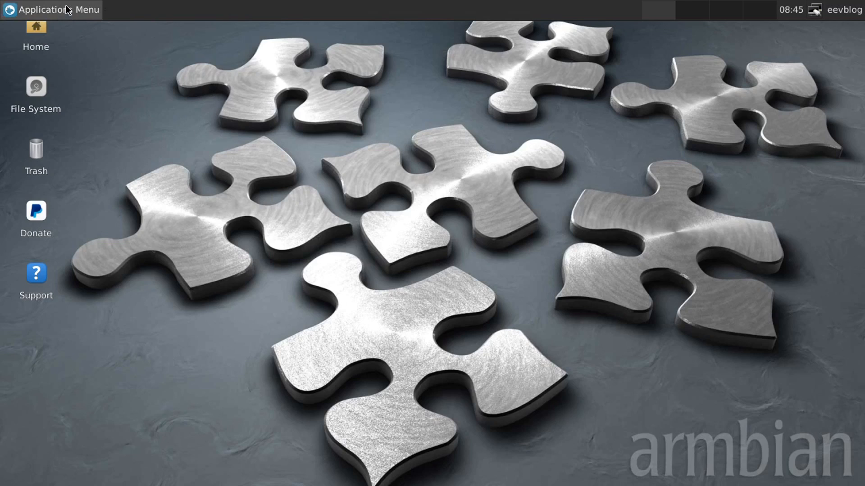
mouse_move(320, 146)
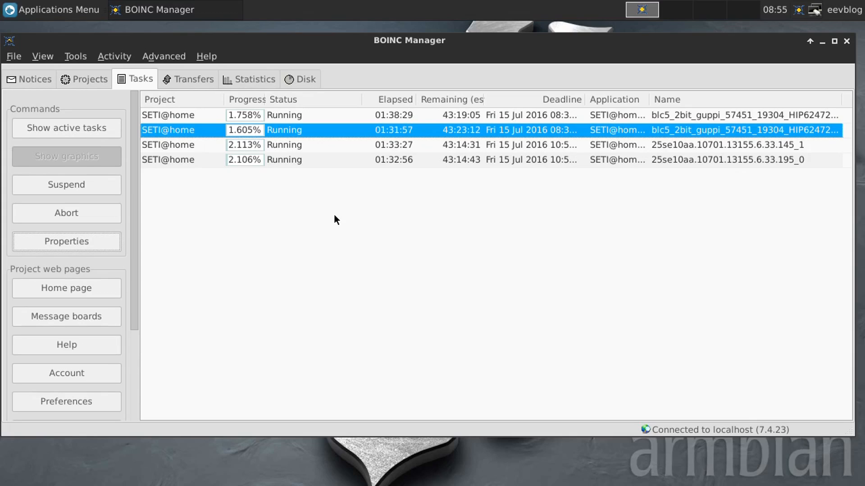
mouse_move(196, 101)
type("sudo apt-get install sysbench")
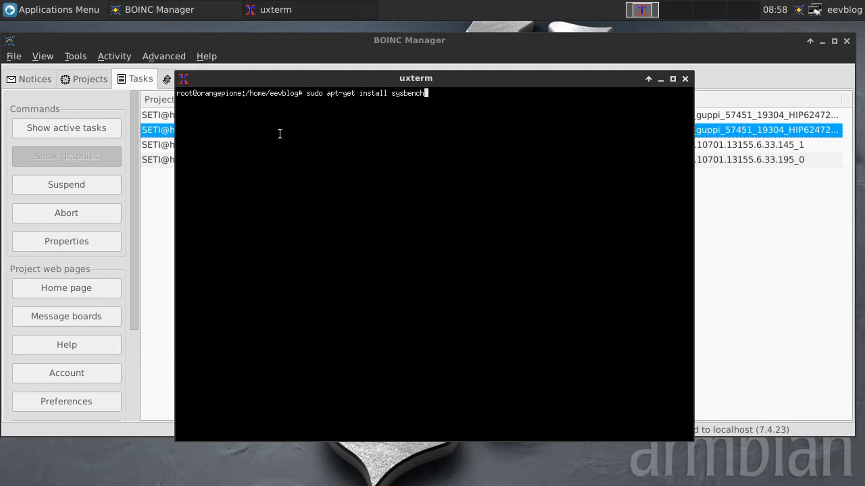
Confirm sysbench is already newest via apt-get, then start sysbench --test=cpu --num-threads=4.
key("Return")
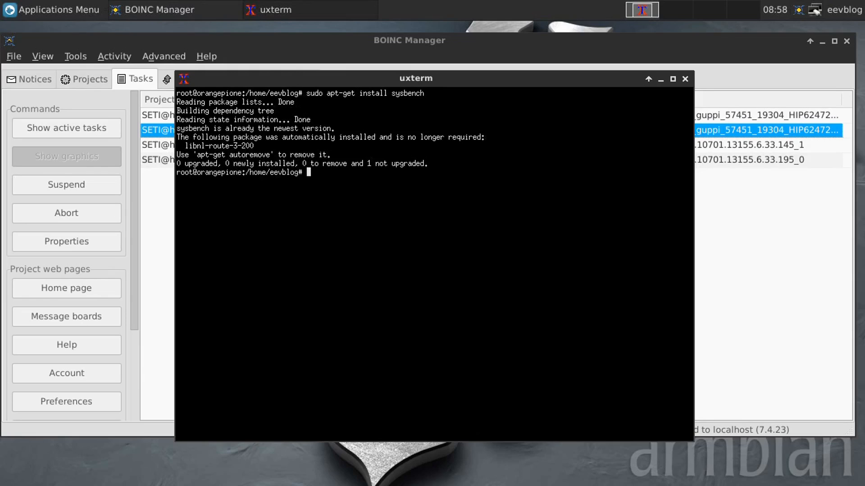
type("sysbench")
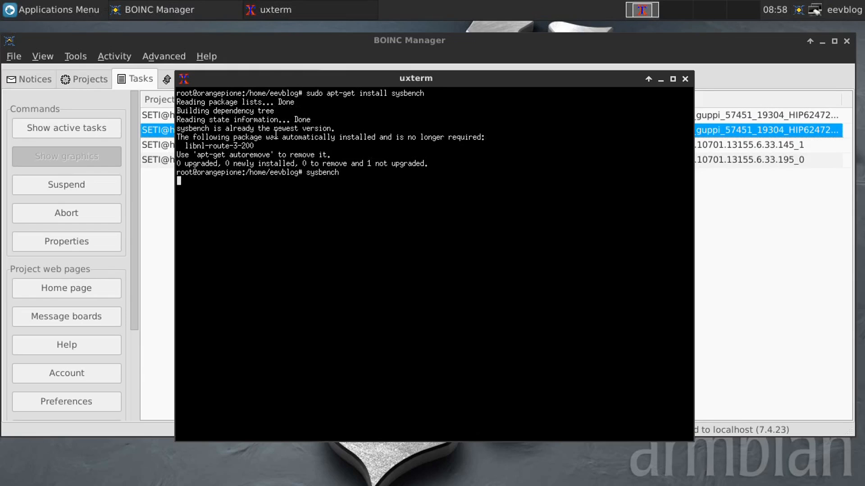
type("sysbench --test=cpu --num-threads=4")
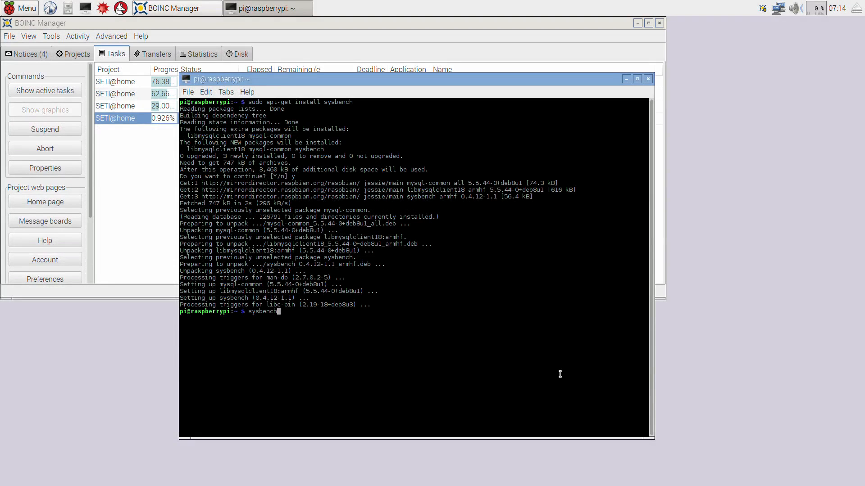
Run sysbench with no arguments on the Raspberry Pi to print its usage and test list.
key("Return")
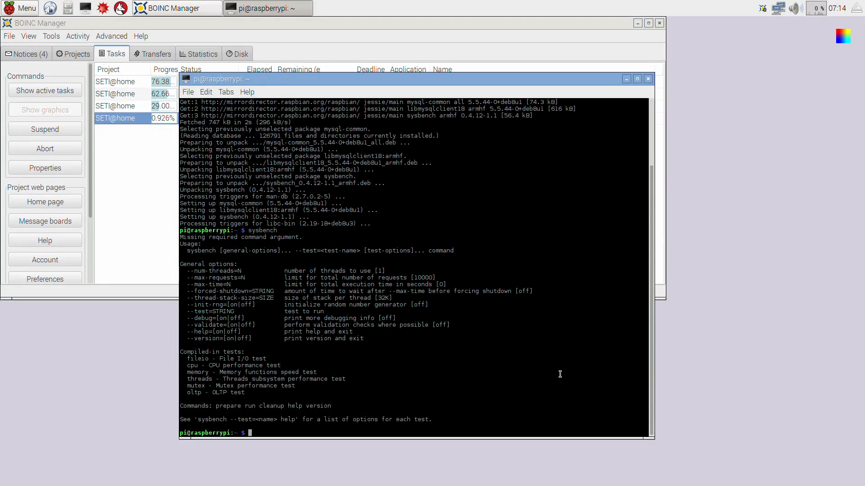